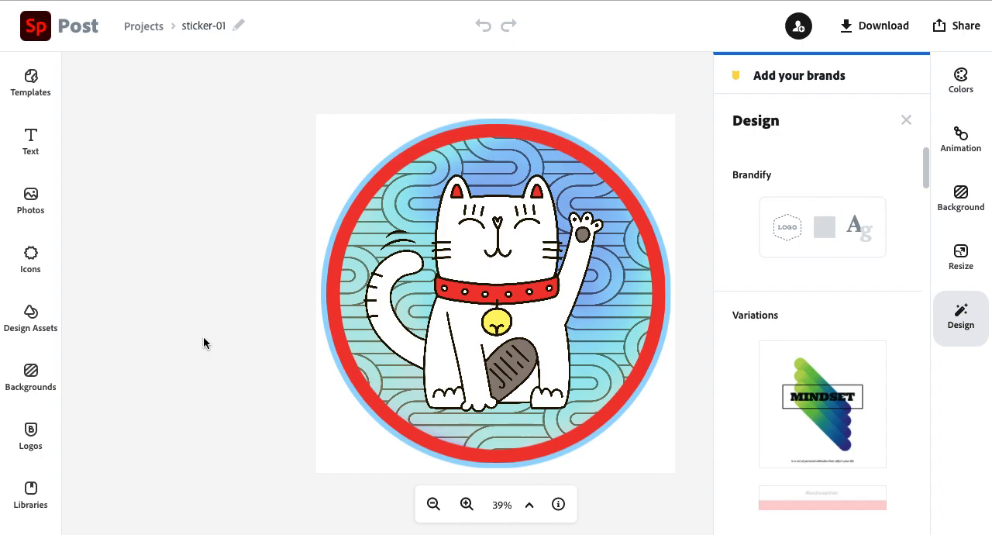
pyautogui.moveTo(303, 25)
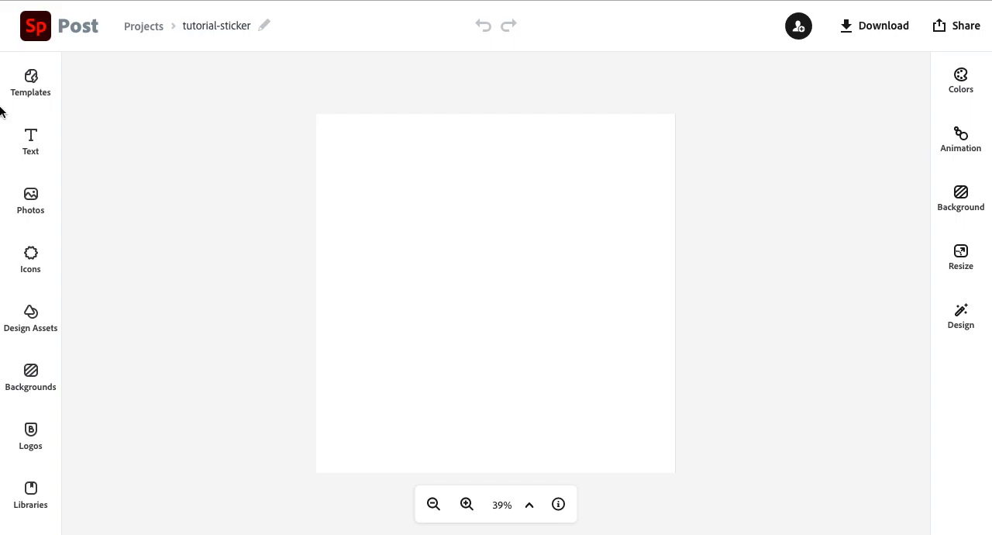
# Find a solid filled circle in the icon library via a "circle" search and add it
pyautogui.click(31, 259)
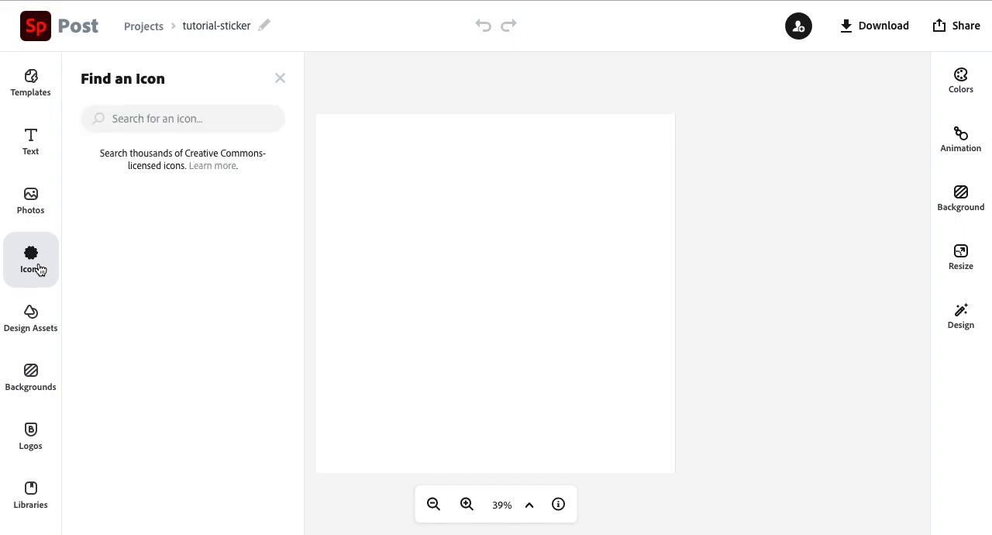
pyautogui.write('triangle')
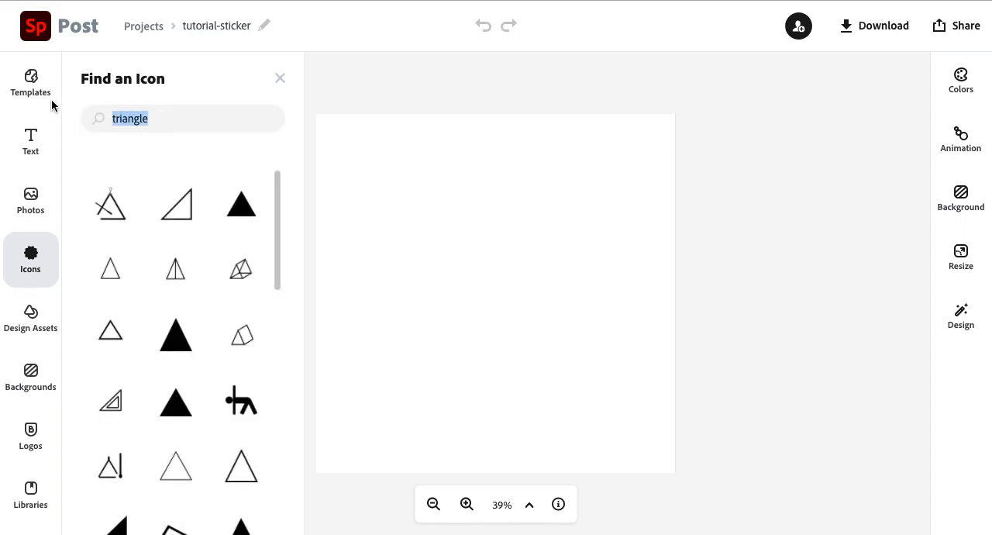
pyautogui.write('circle')
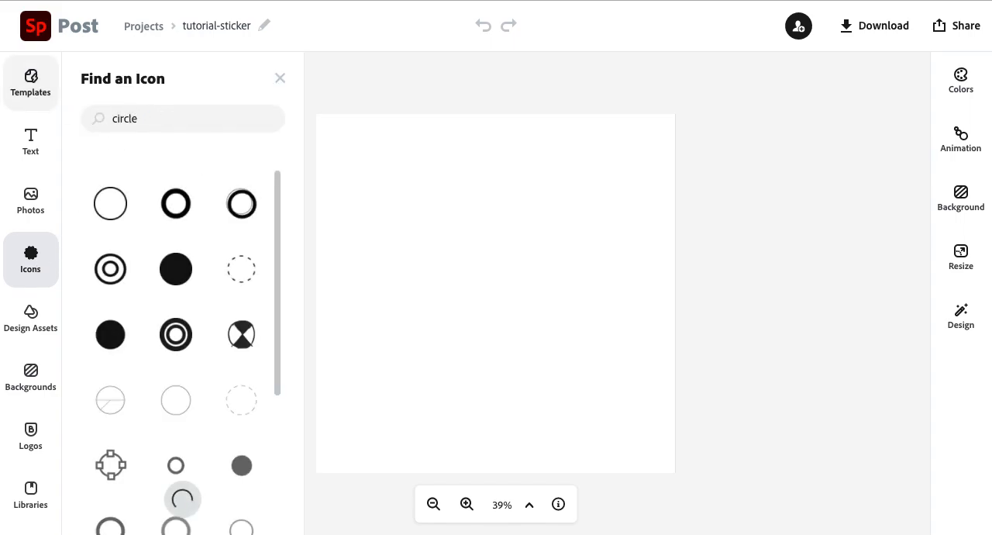
pyautogui.scroll(-3)
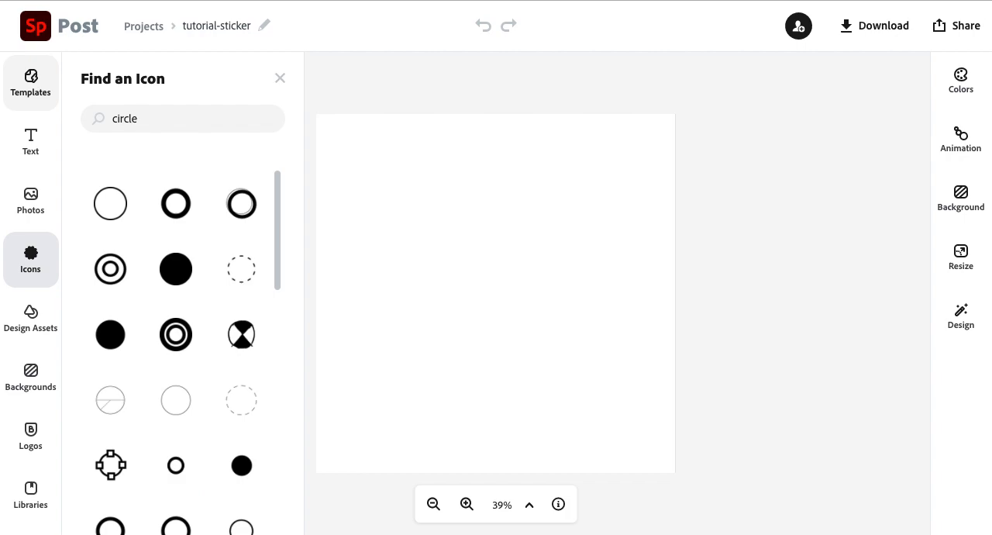
pyautogui.moveTo(176, 268)
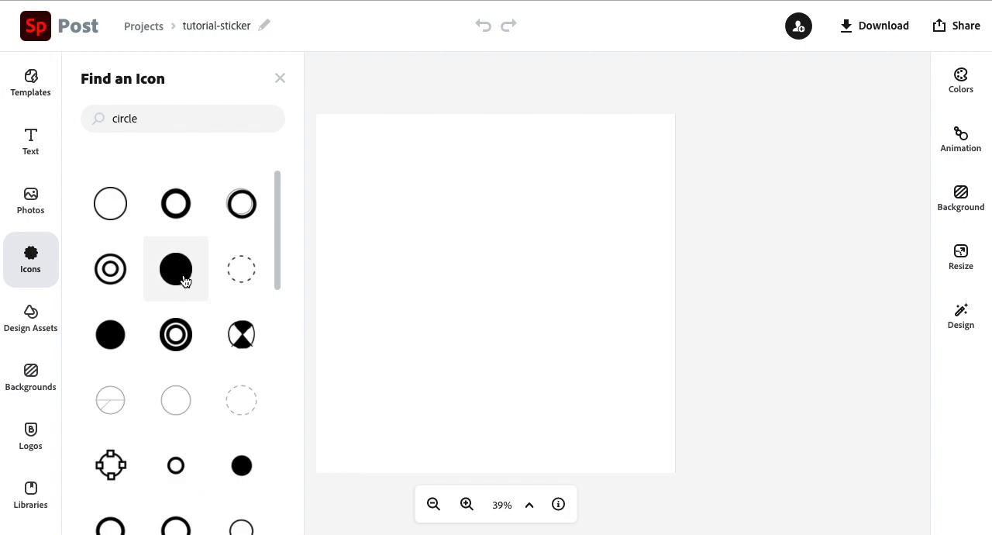
pyautogui.click(176, 268)
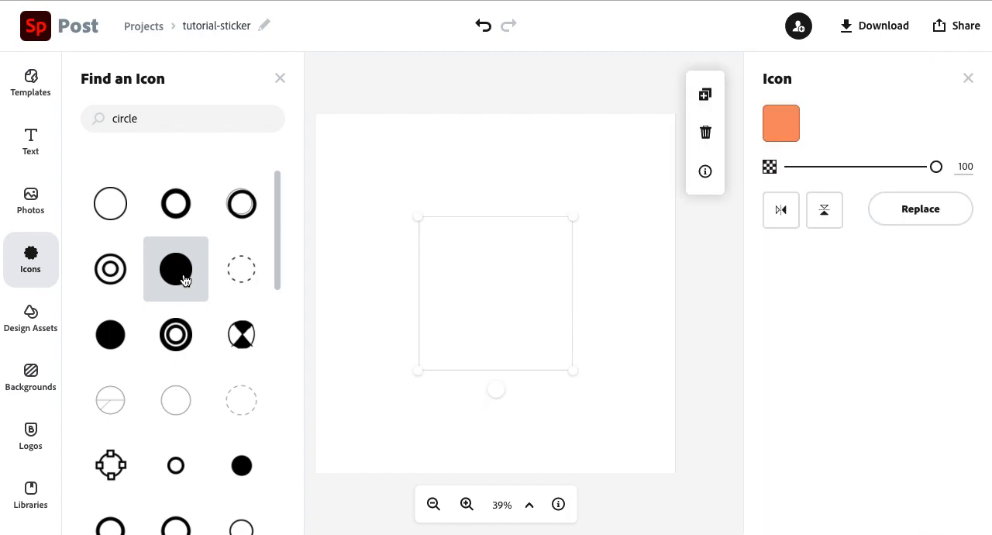
# Move and enlarge the circle so it fills the whole square canvas
pyautogui.click(175, 268)
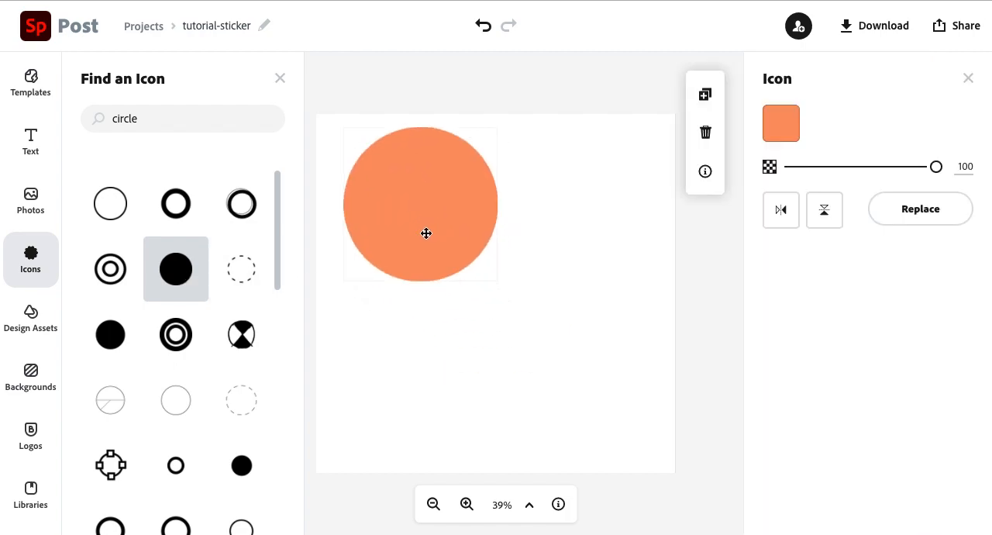
pyautogui.moveTo(427, 232); pyautogui.dragTo(394, 193)
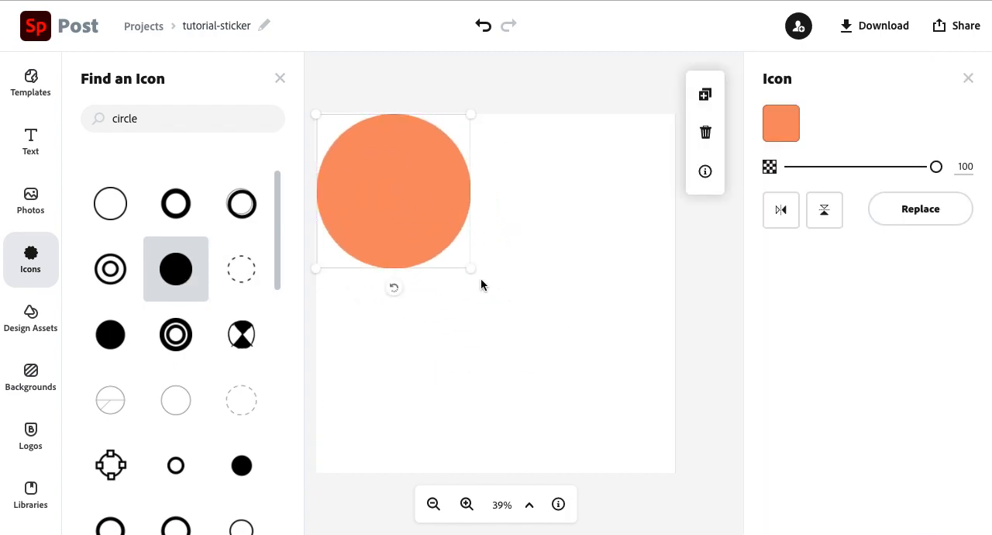
pyautogui.moveTo(471, 269); pyautogui.dragTo(651, 443)
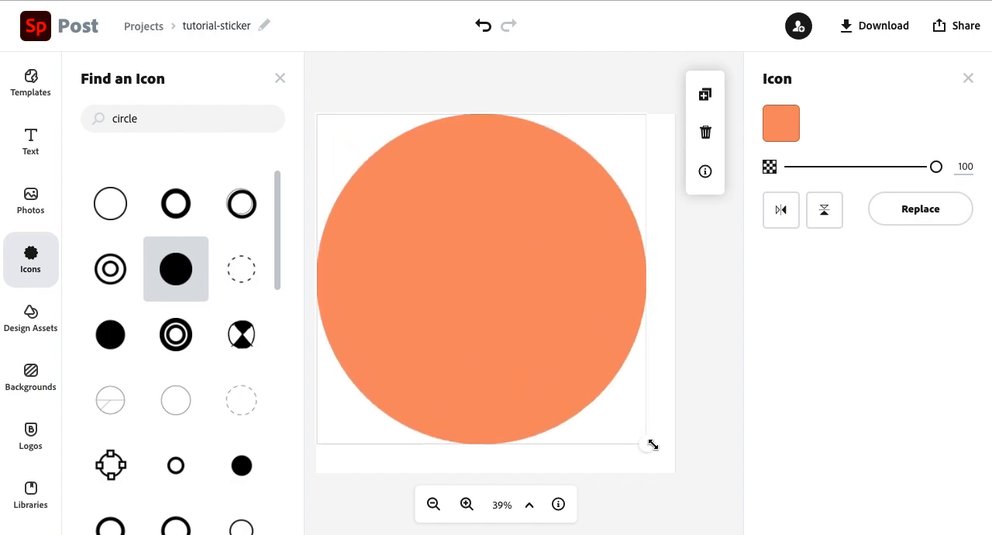
pyautogui.moveTo(653, 444); pyautogui.dragTo(672, 469)
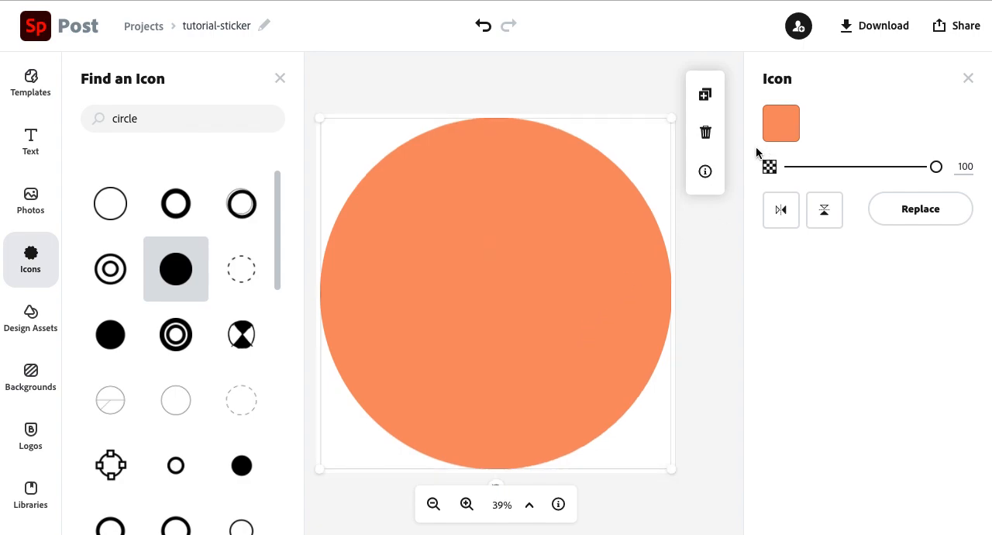
pyautogui.moveTo(781, 122)
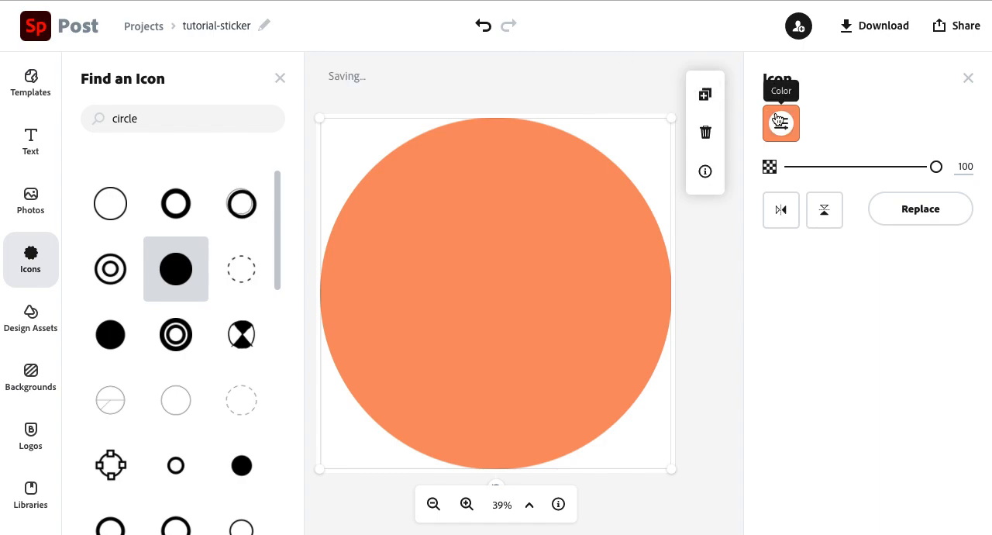
# Recolour the circle light blue from the wider swatch set and dismiss the icon search
pyautogui.click(781, 123)
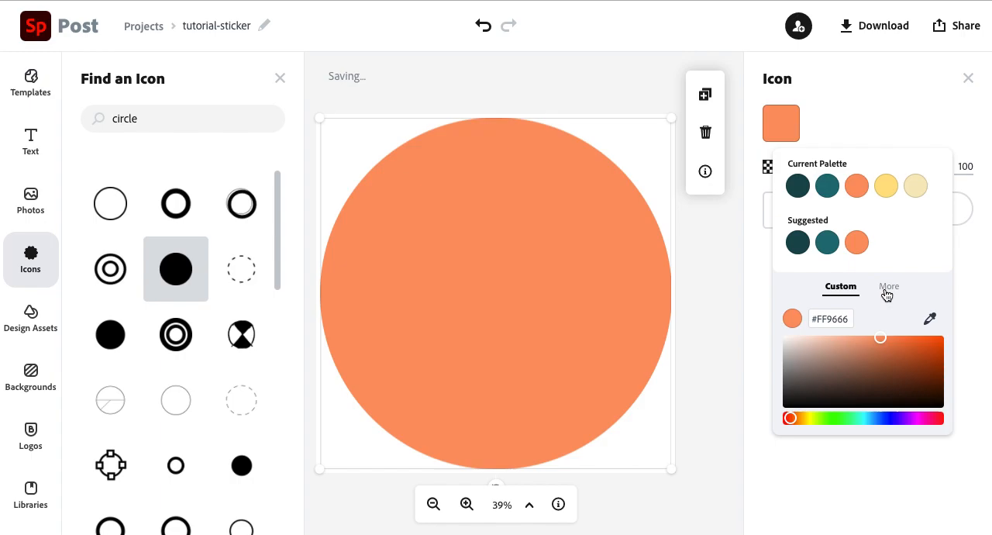
pyautogui.click(890, 285)
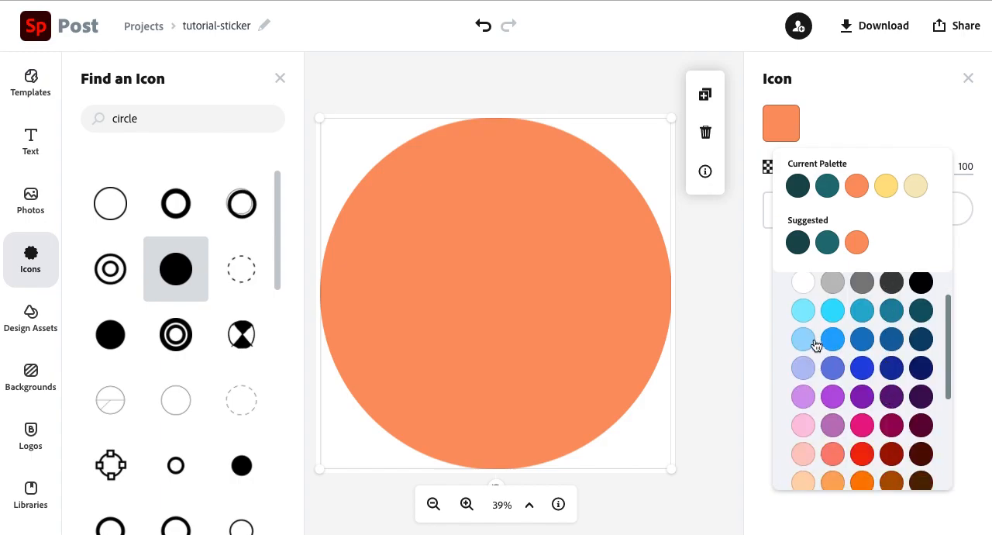
pyautogui.click(803, 338)
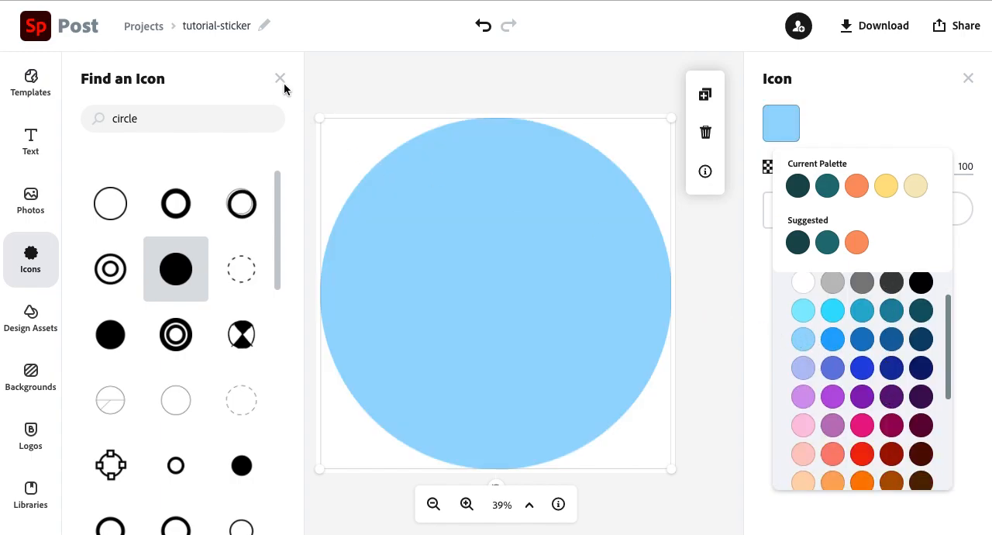
pyautogui.click(279, 78)
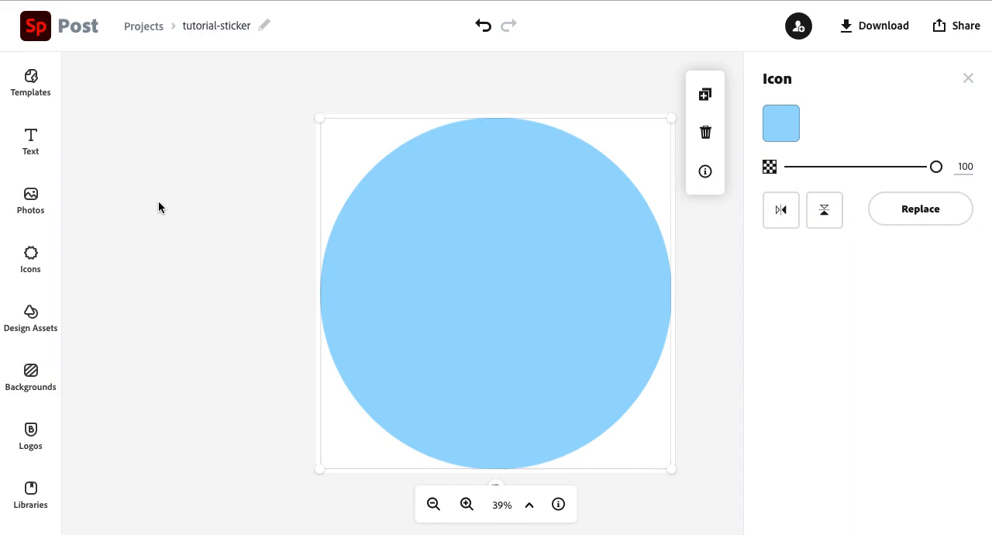
pyautogui.moveTo(118, 27)
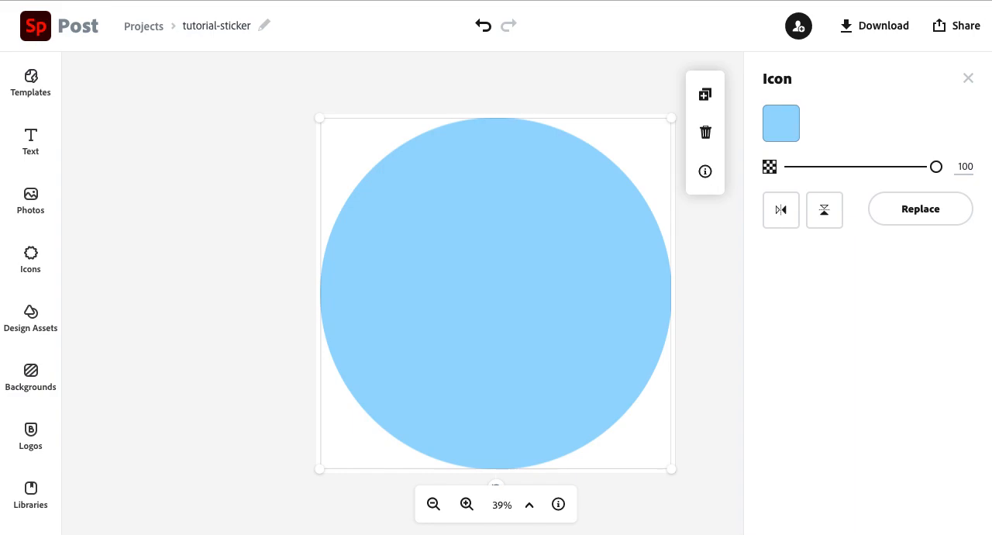
pyautogui.click(961, 316)
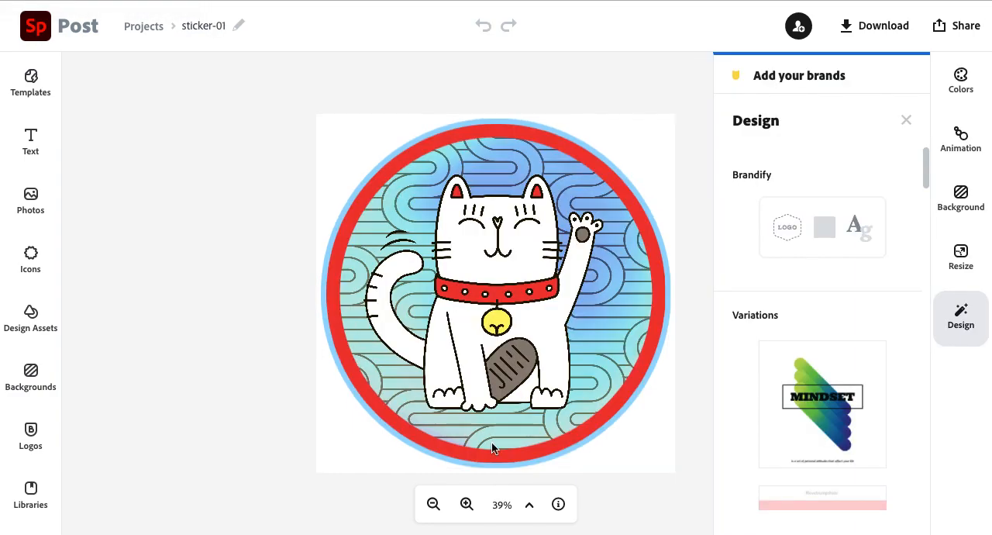
pyautogui.moveTo(438, 202)
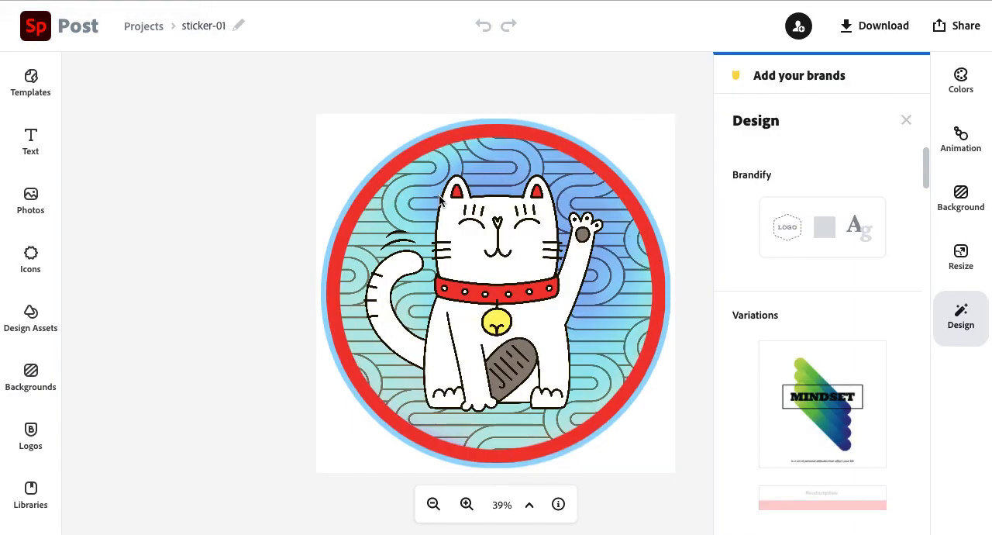
pyautogui.moveTo(378, 193)
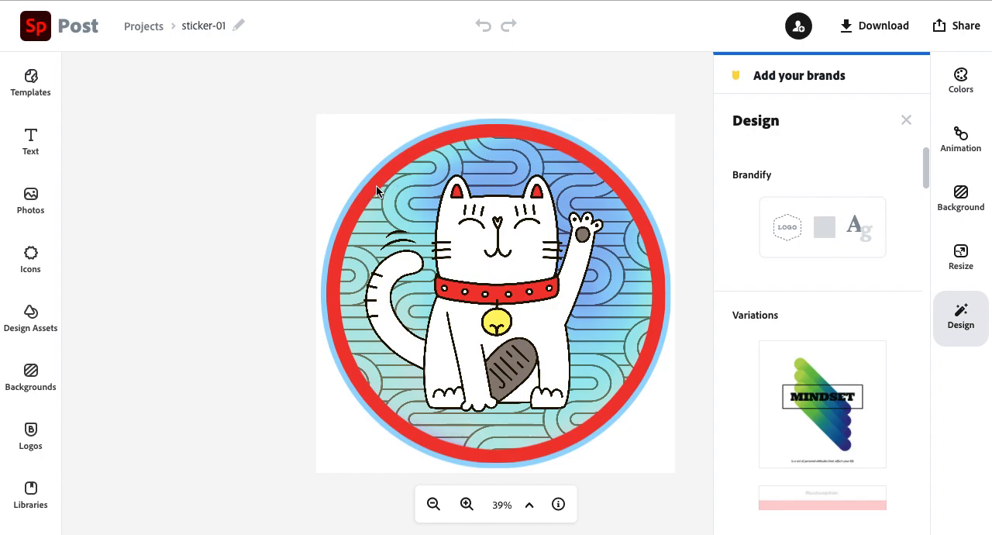
pyautogui.moveTo(459, 142)
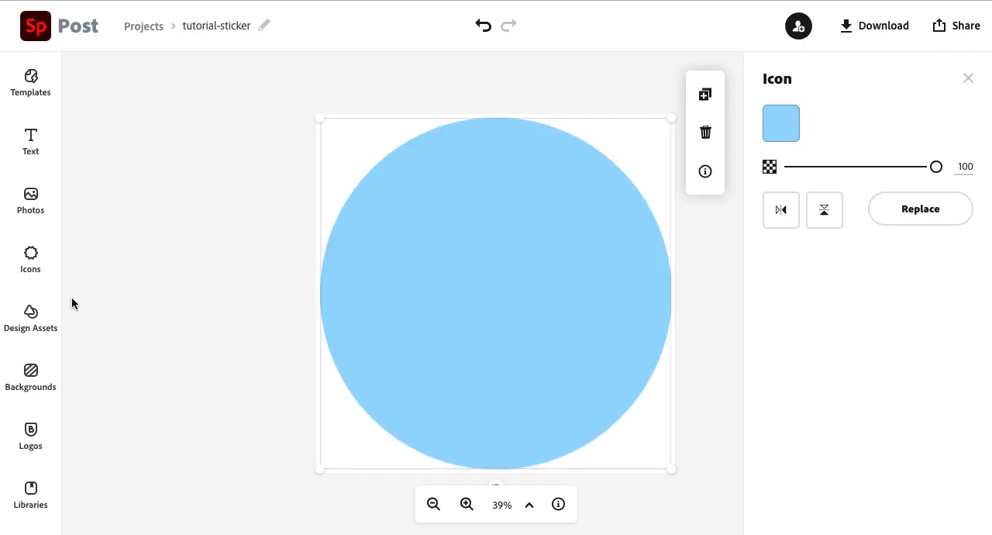
# Add a thin ring outline icon and enlarge it to frame the blue circle
pyautogui.click(31, 259)
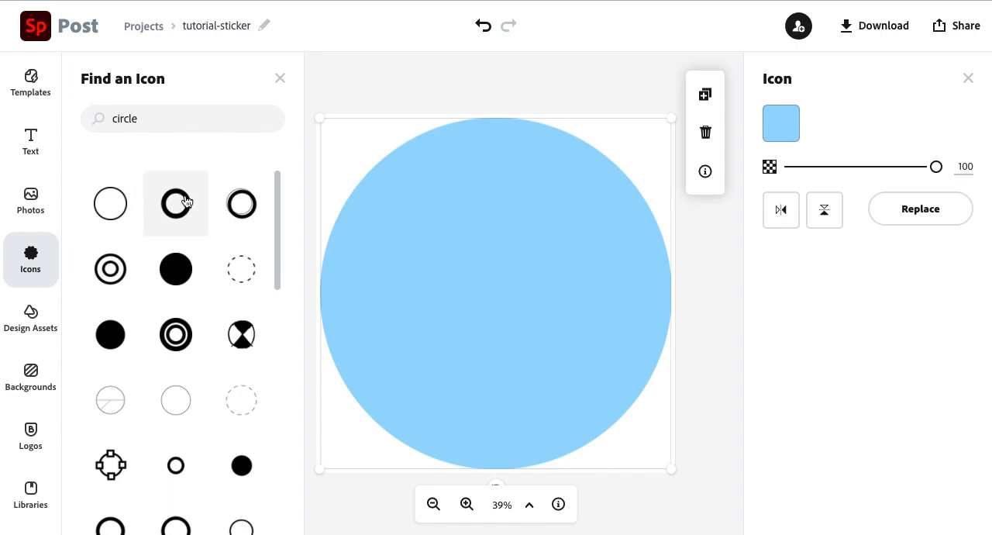
pyautogui.moveTo(110, 203)
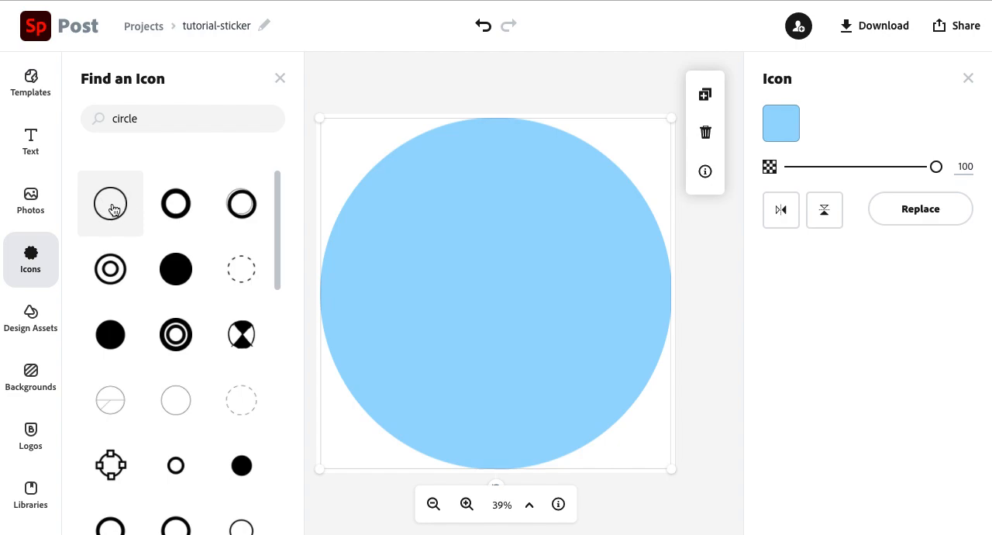
pyautogui.click(110, 203)
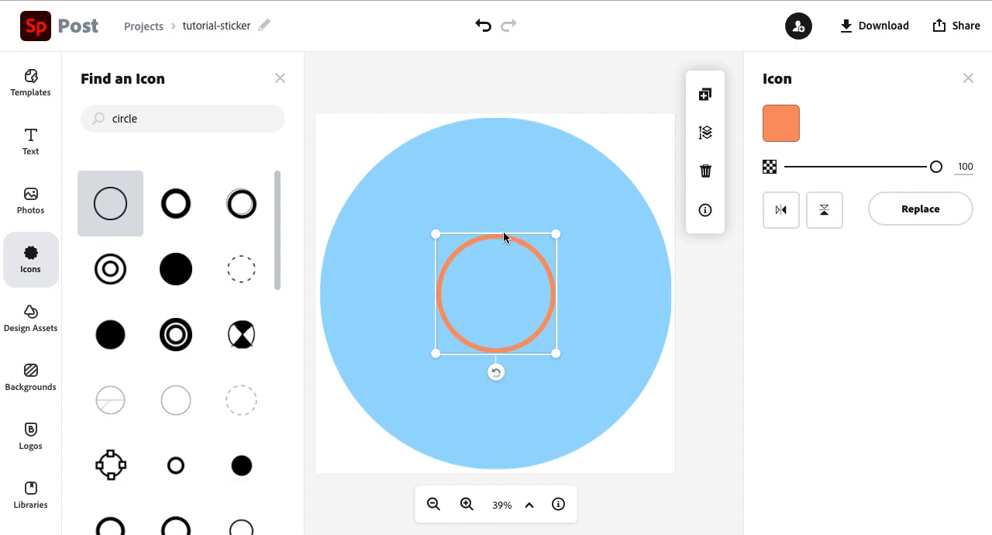
pyautogui.moveTo(496, 293); pyautogui.dragTo(426, 218)
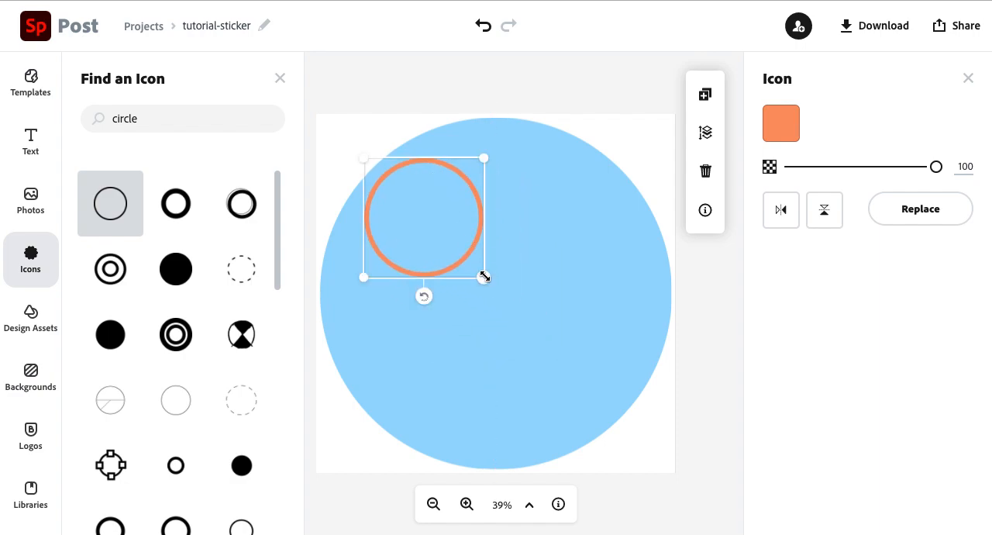
pyautogui.moveTo(484, 276); pyautogui.dragTo(663, 465)
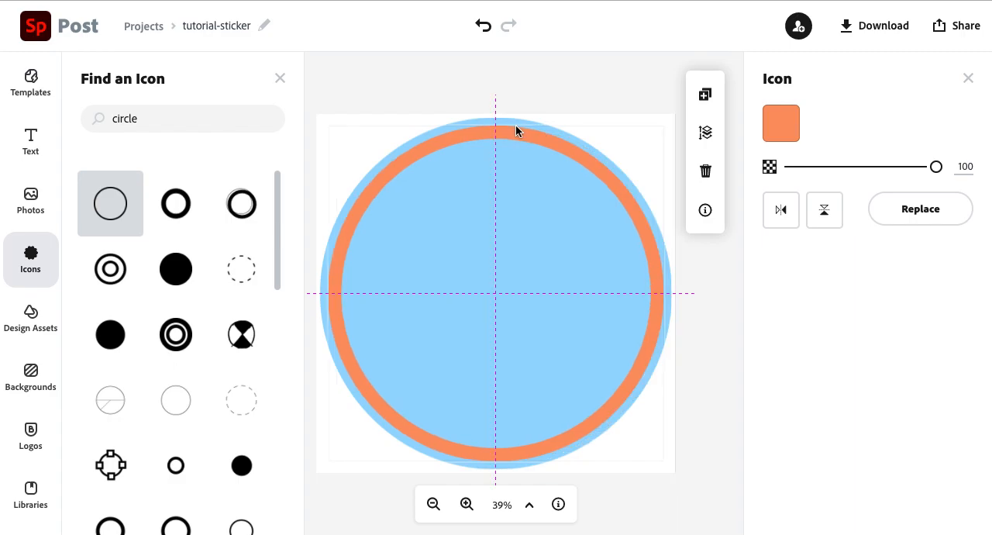
# Colour the ring frame red
pyautogui.click(496, 116)
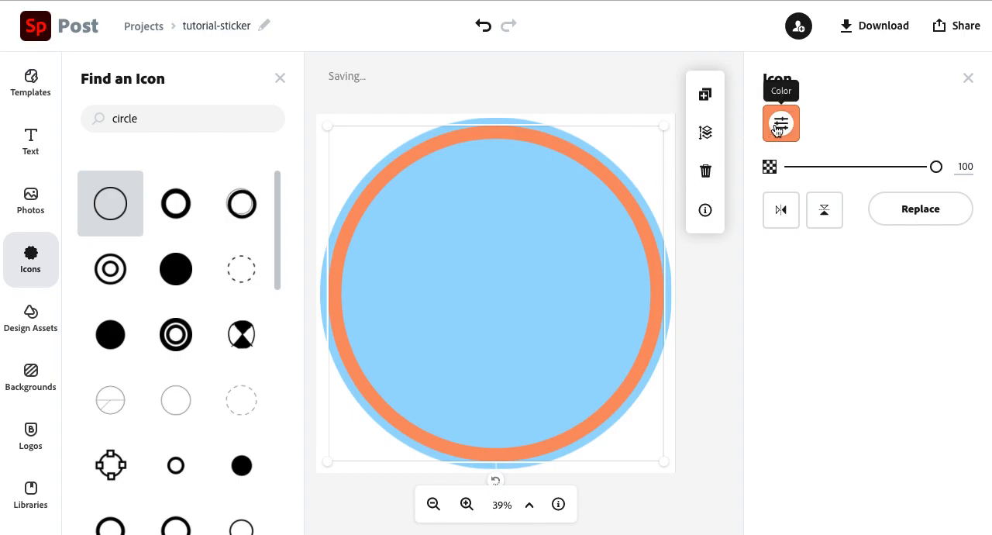
pyautogui.click(782, 124)
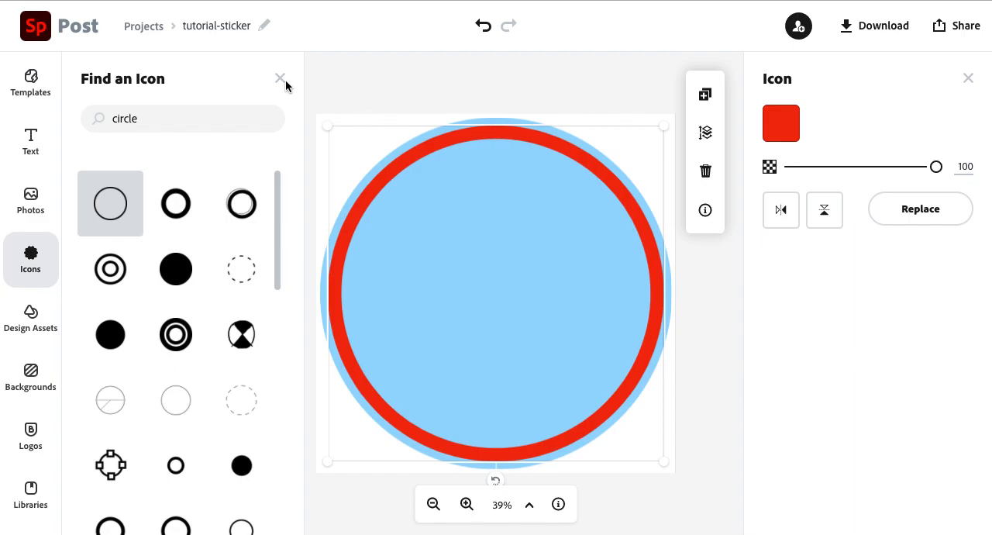
# Switch from icons to the design assets library and search it for "lines"
pyautogui.click(279, 78)
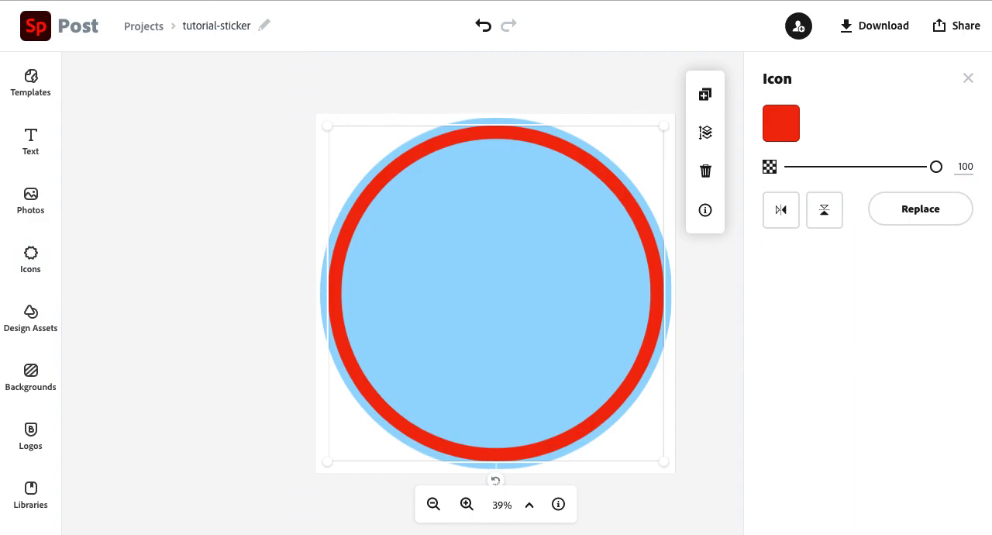
pyautogui.moveTo(267, 295)
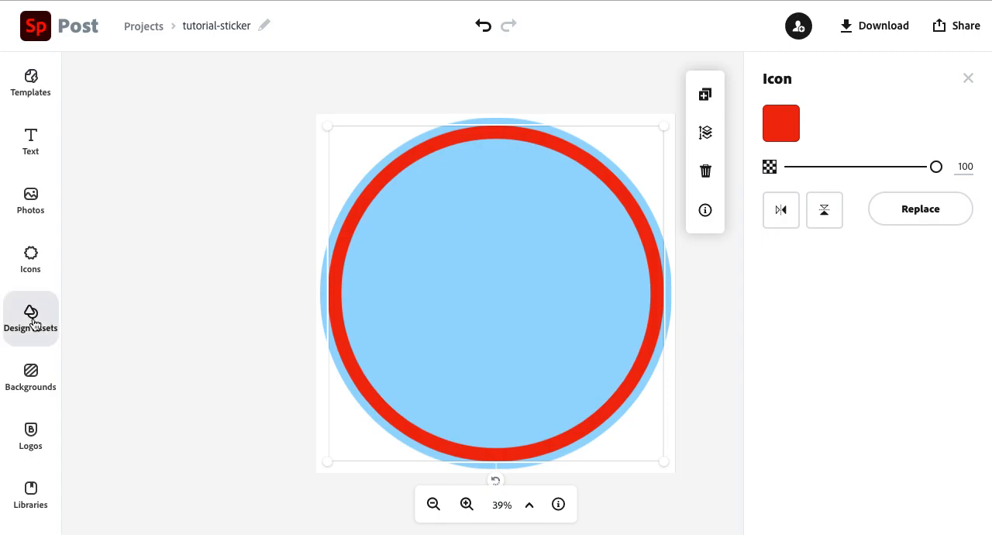
pyautogui.click(31, 318)
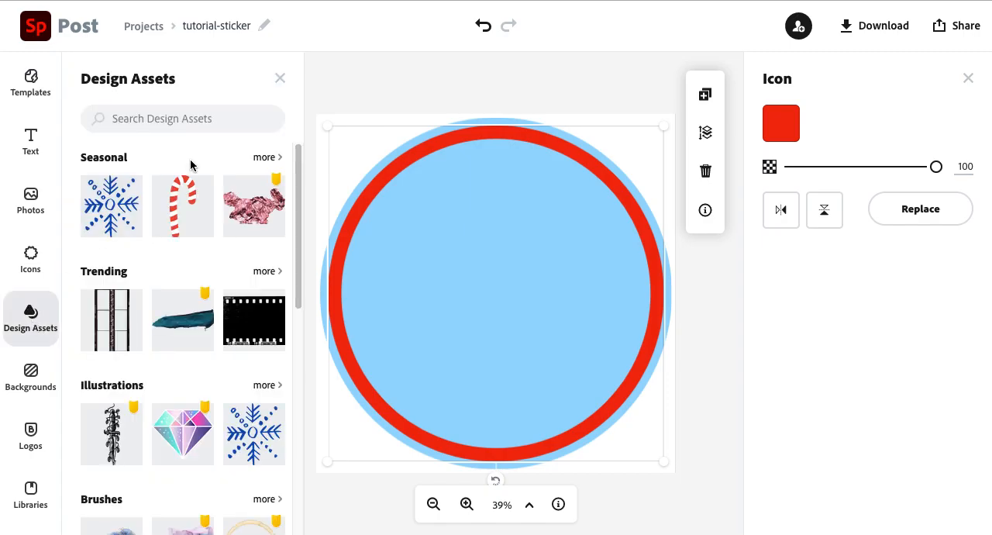
pyautogui.moveTo(183, 205)
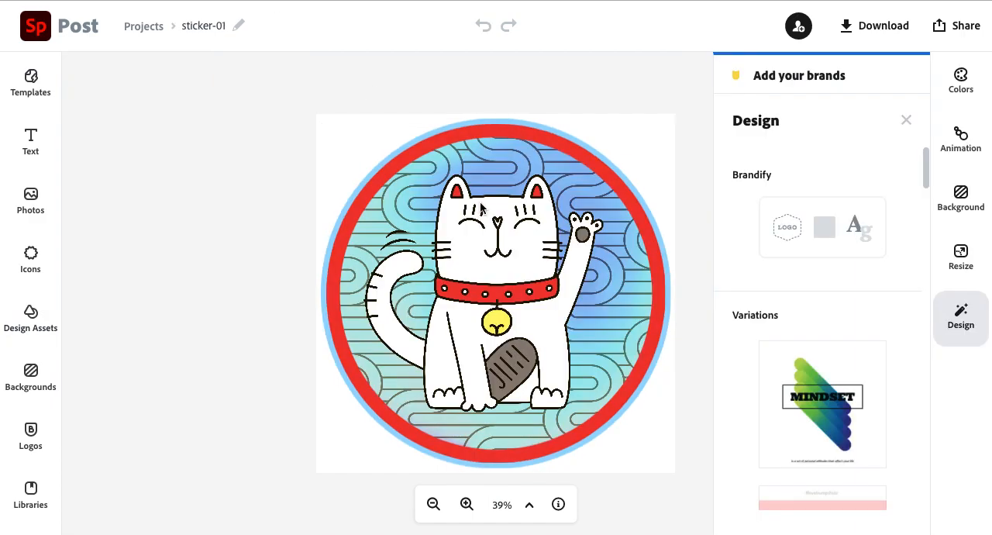
pyautogui.moveTo(535, 272)
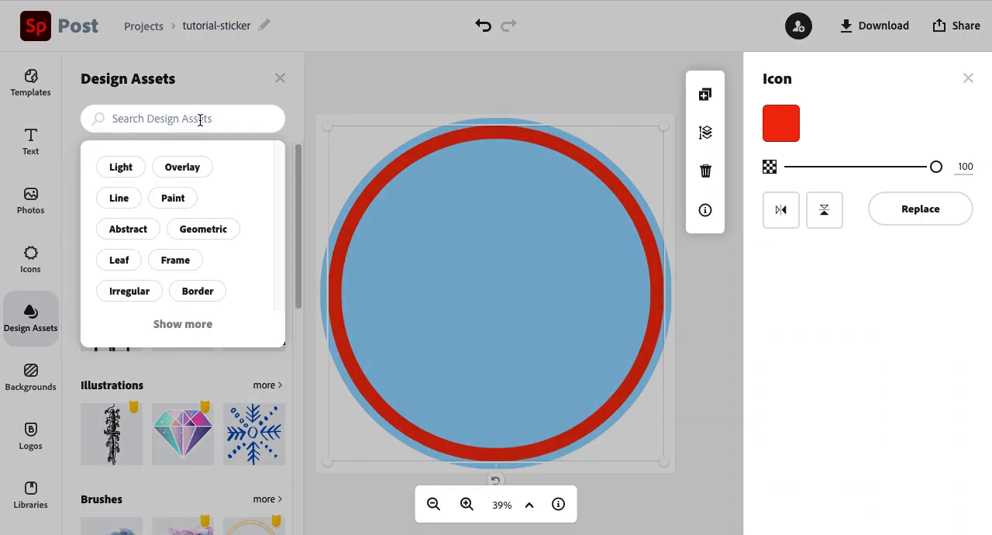
pyautogui.write('lines')
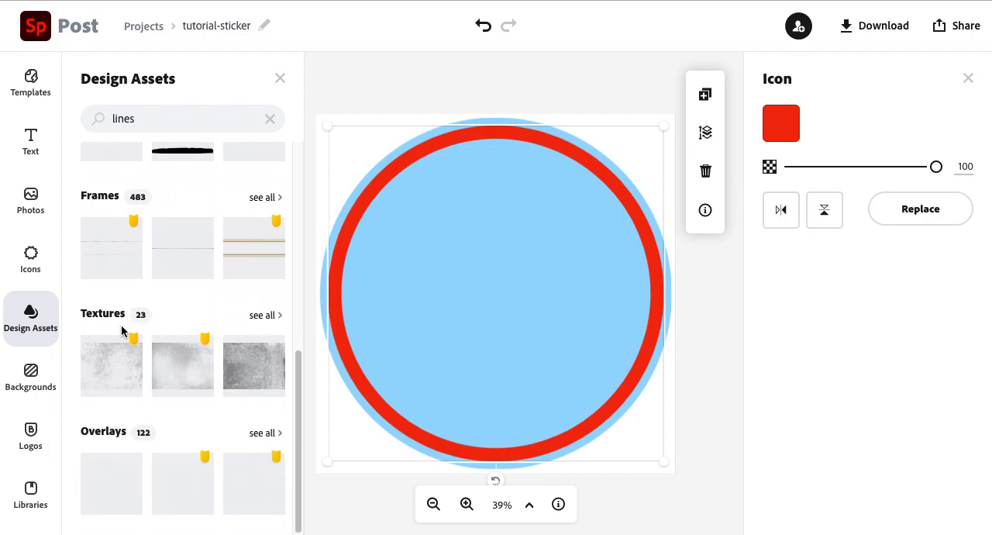
pyautogui.moveTo(197, 440)
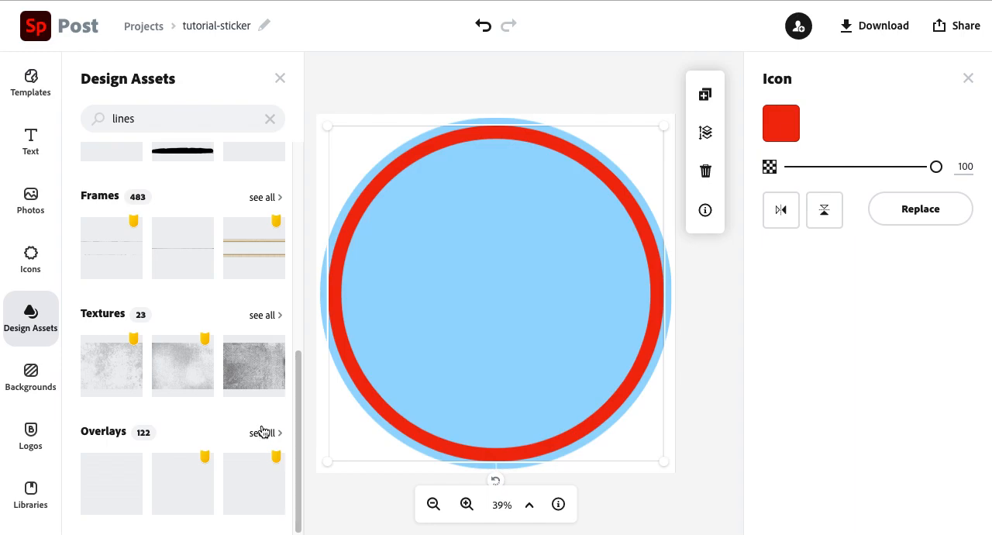
# Add a black wavy-line overlay pattern and enlarge it to cover the whole canvas
pyautogui.click(262, 433)
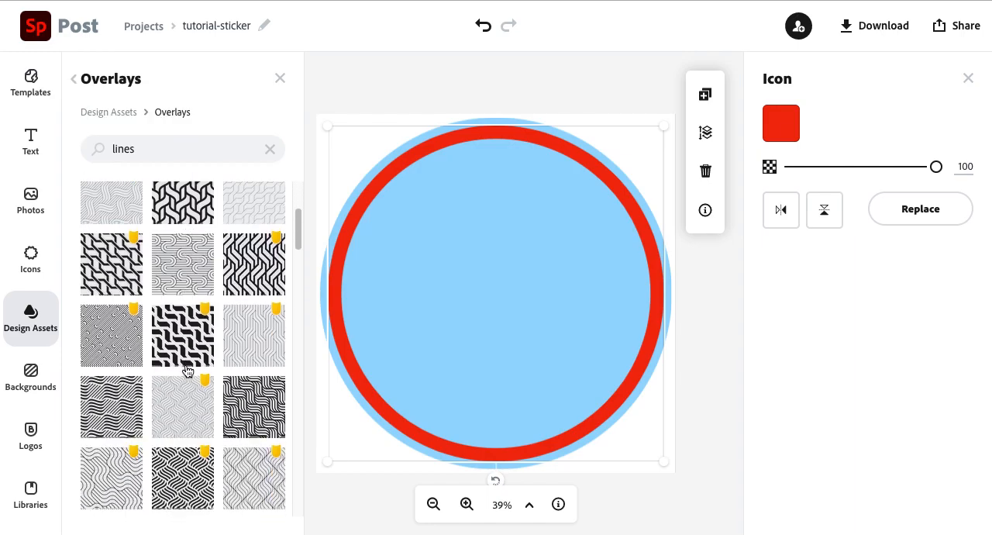
pyautogui.scroll(-3)
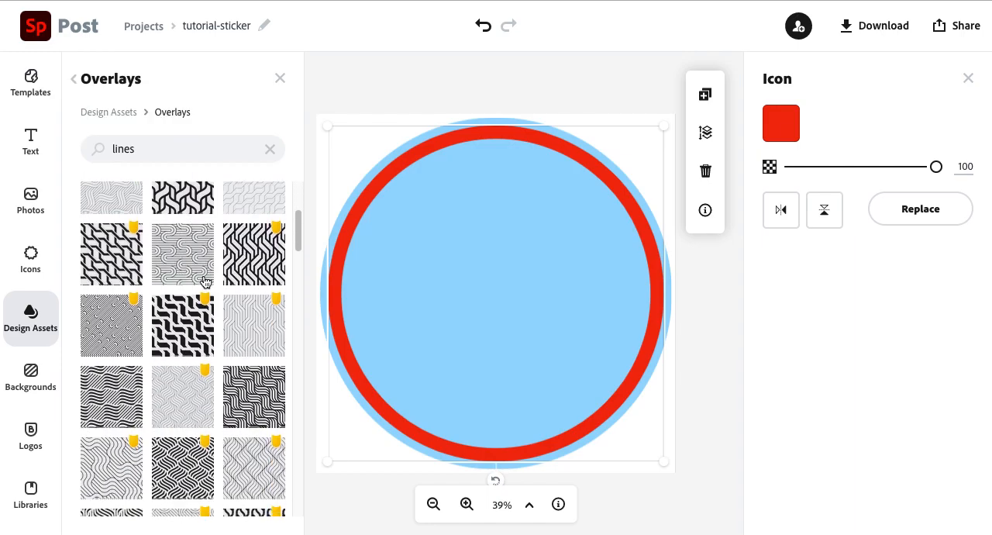
pyautogui.scroll(-3)
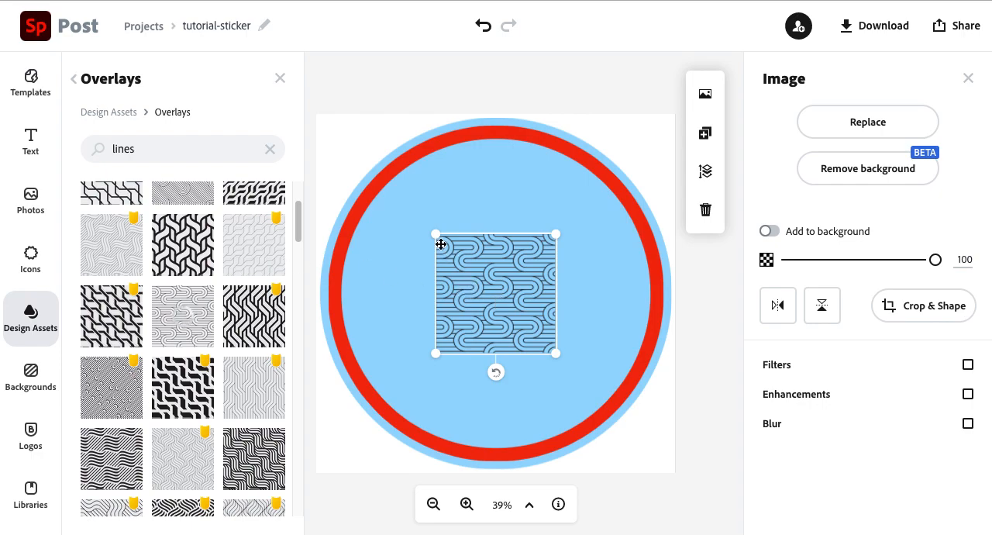
pyautogui.moveTo(496, 293); pyautogui.dragTo(397, 192)
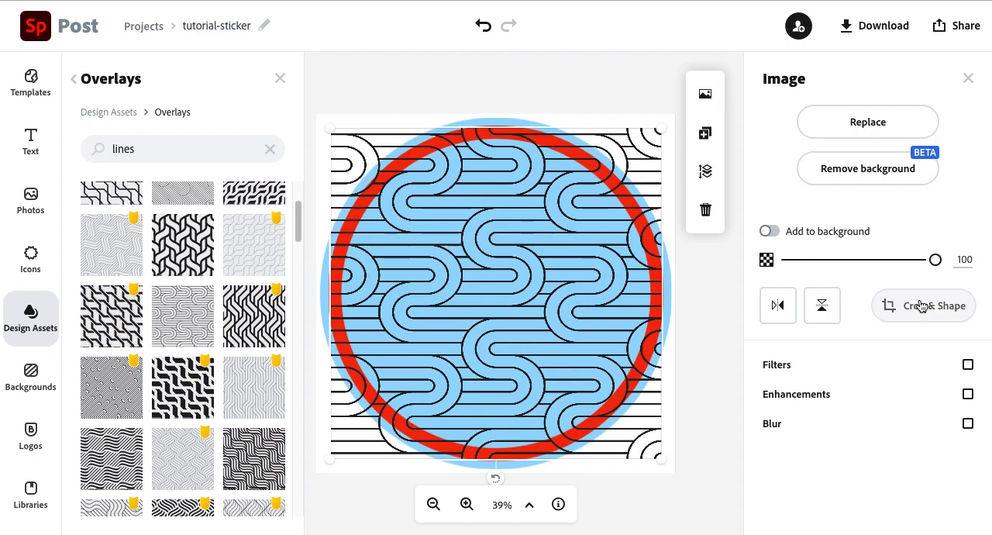
# Crop the wavy-line pattern into a circle via Crop & Shape and apply it
pyautogui.click(922, 305)
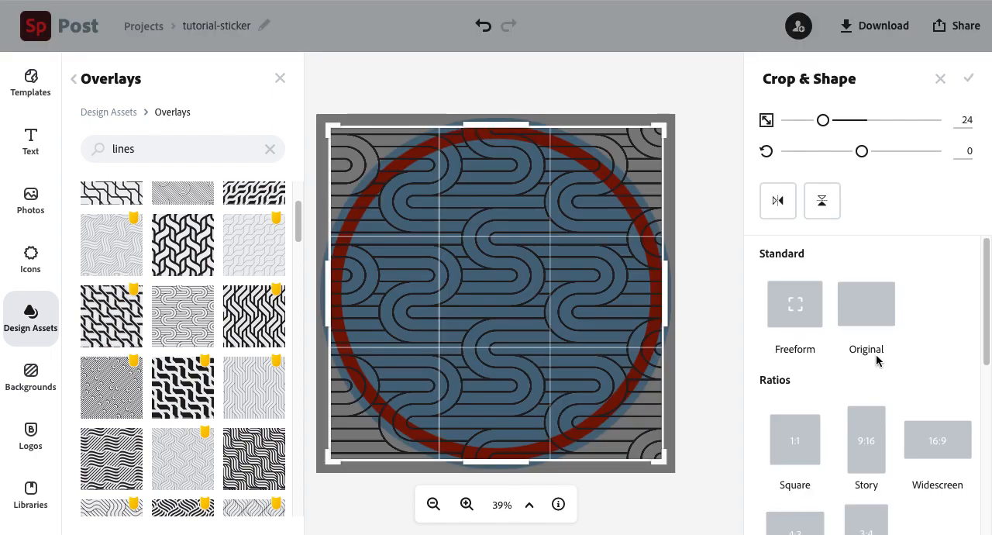
pyautogui.scroll(-3)
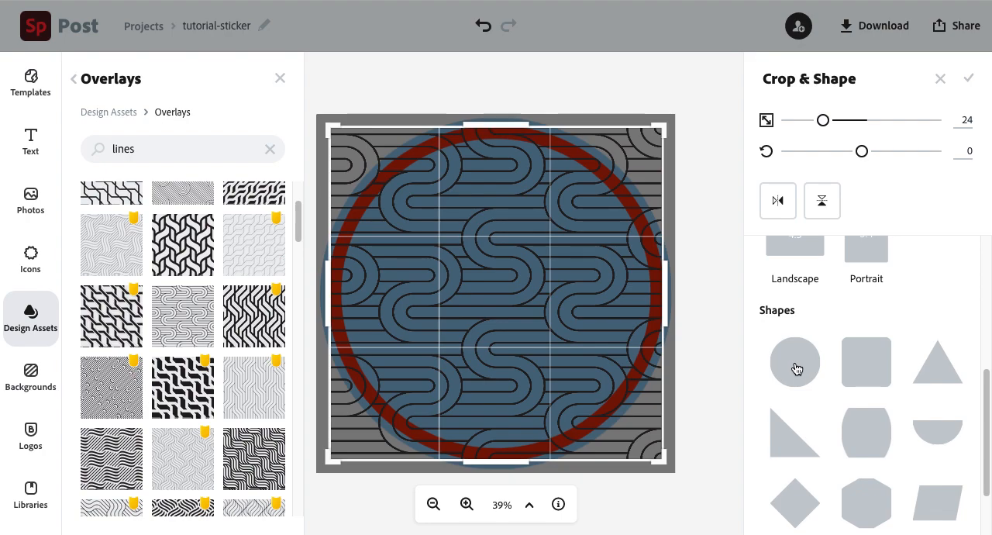
pyautogui.click(794, 361)
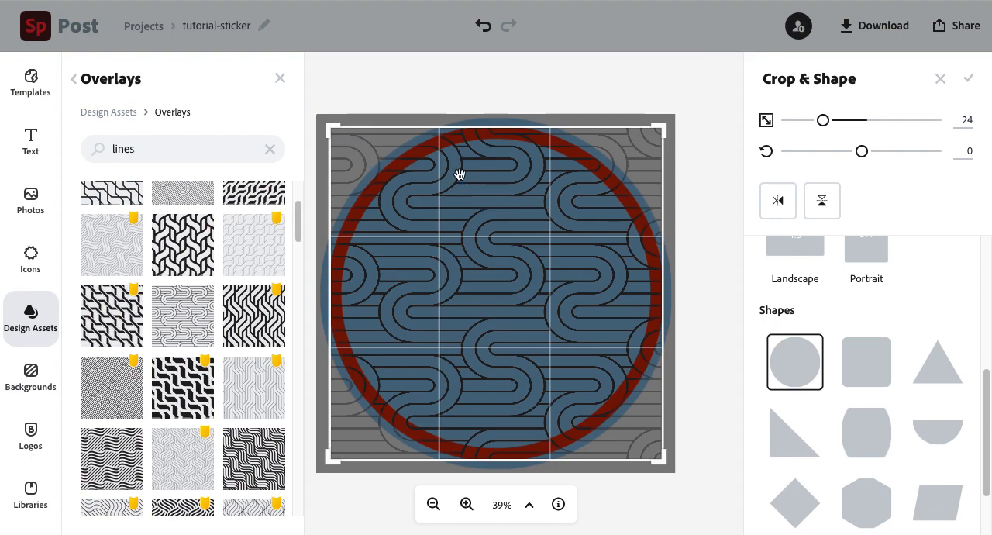
pyautogui.moveTo(360, 144)
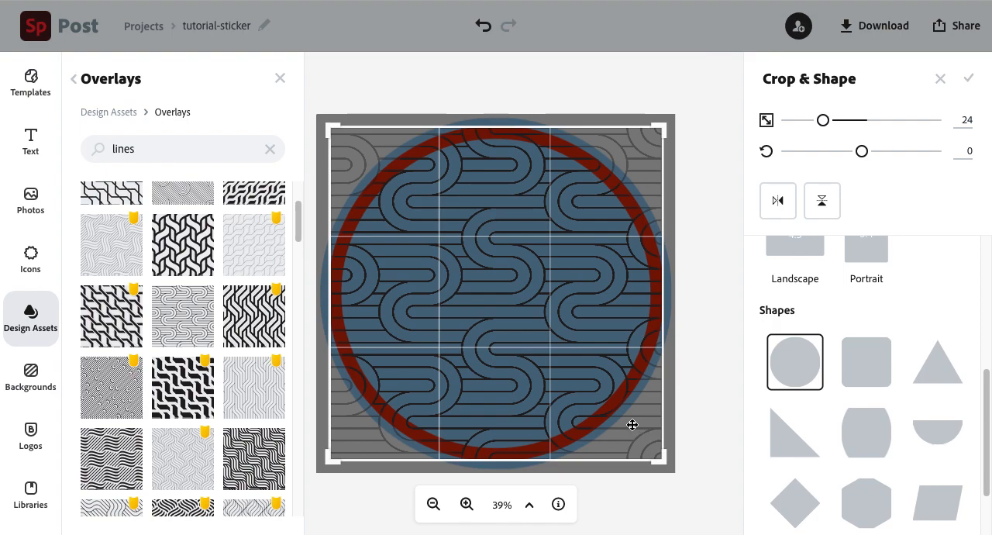
pyautogui.moveTo(674, 90)
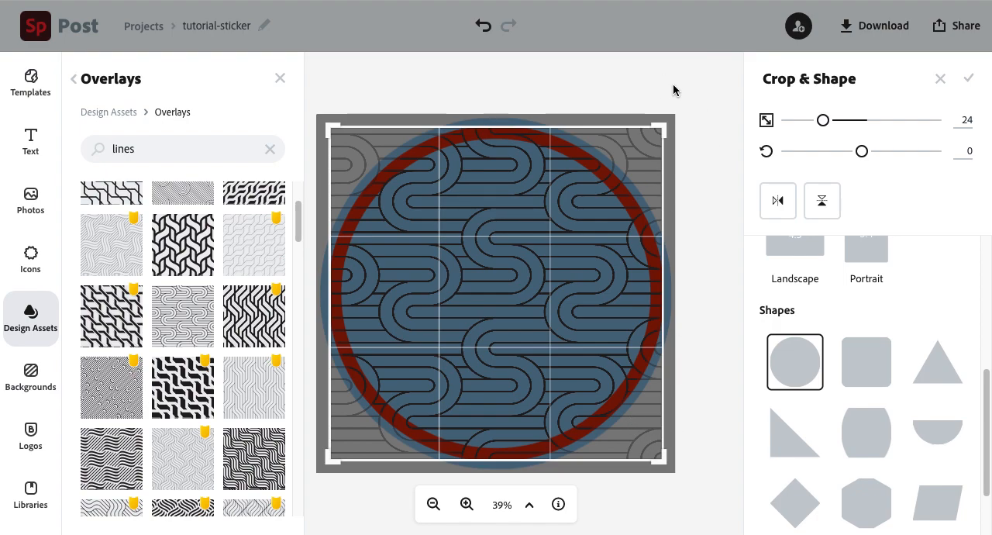
pyautogui.click(967, 77)
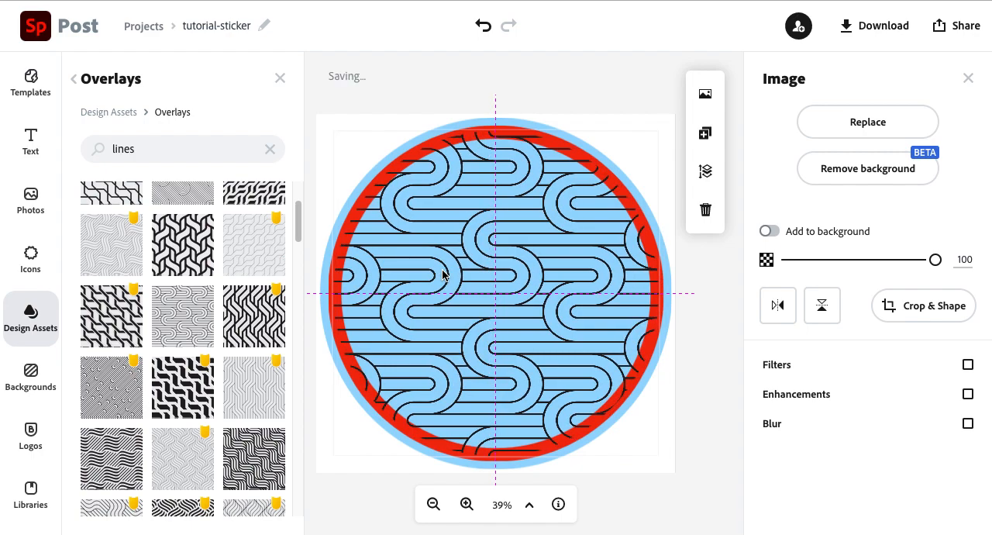
# Centre the circular wavy pattern inside the red ring and return to the design asset results
pyautogui.click(442, 270)
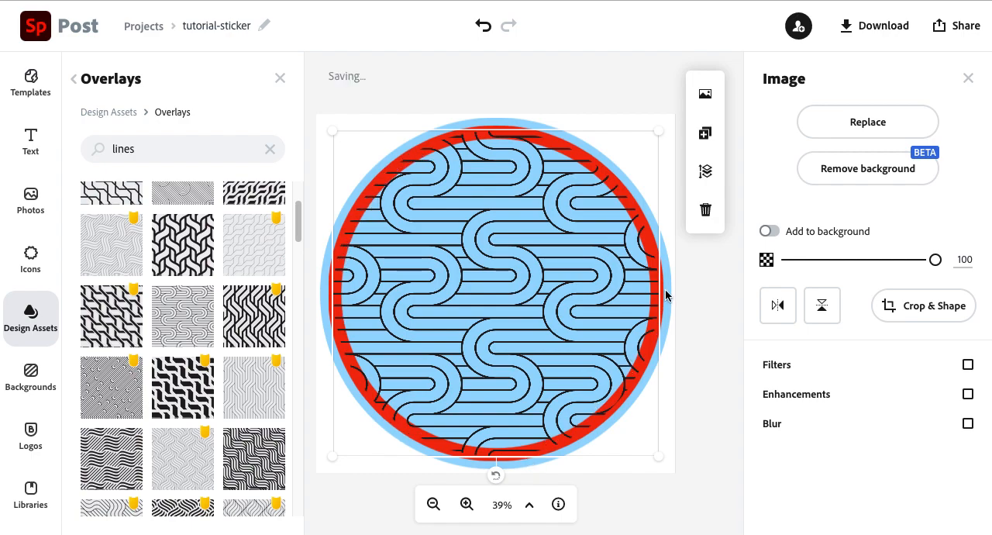
pyautogui.moveTo(385, 226)
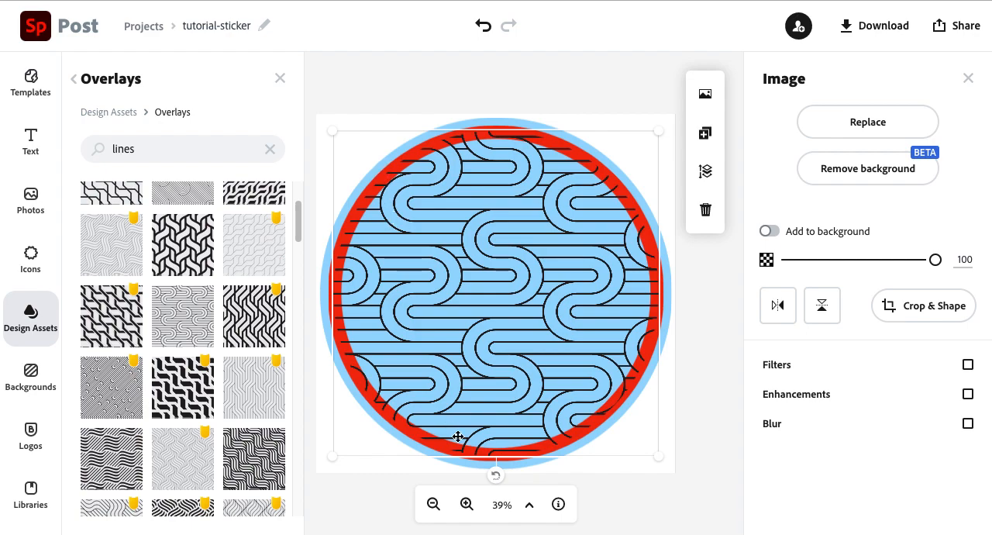
pyautogui.click(466, 504)
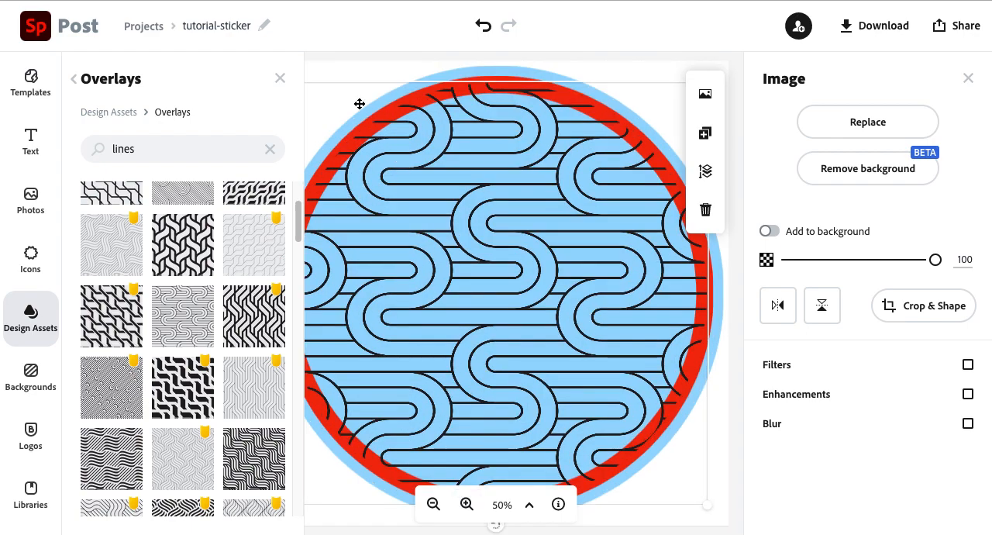
pyautogui.click(434, 504)
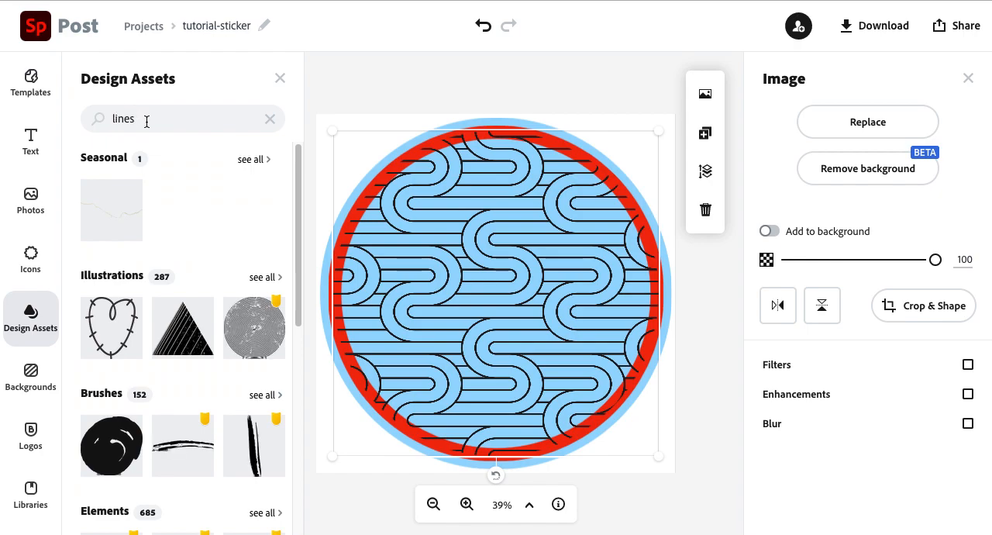
# Search design assets for "holographic" and add the round holographic element
pyautogui.click(155, 117)
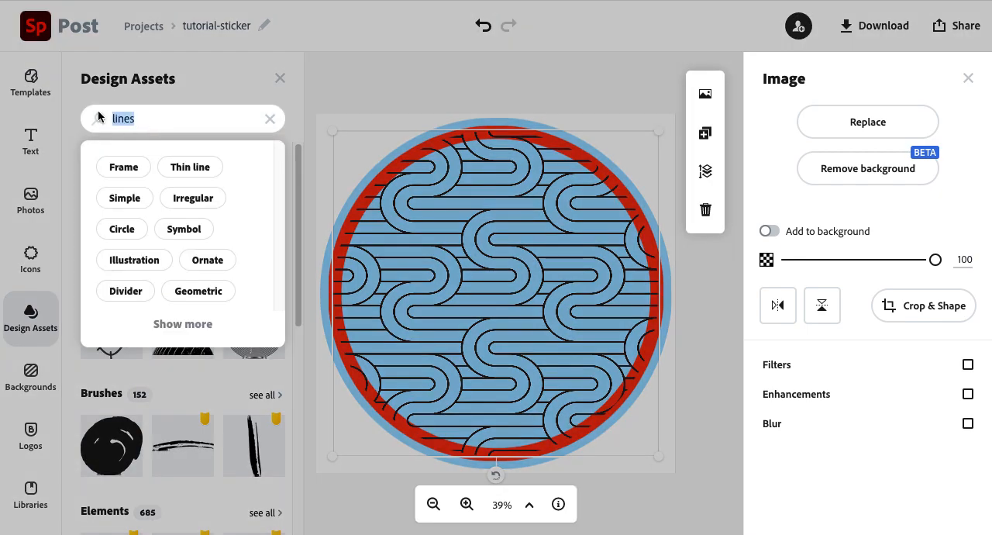
pyautogui.write('holog')
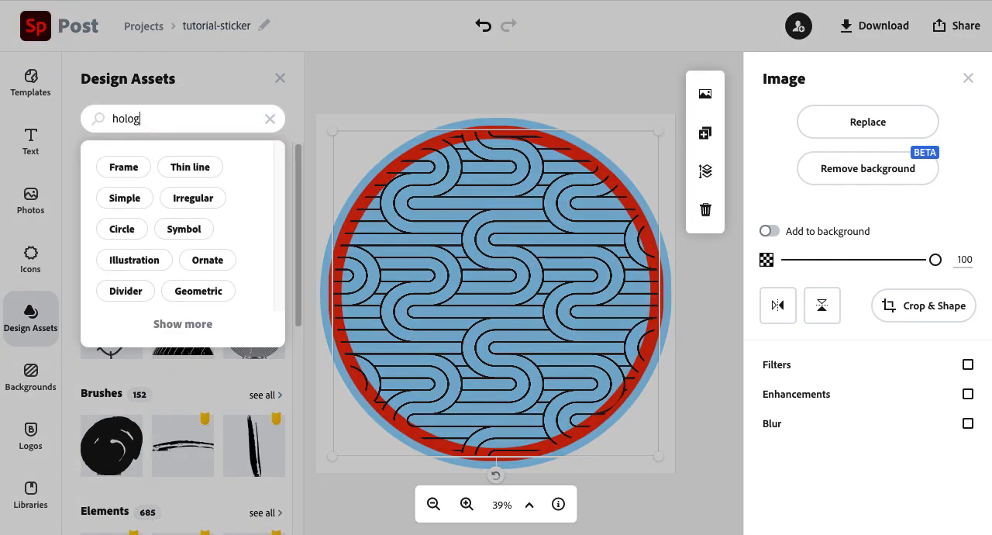
pyautogui.write('holographic')
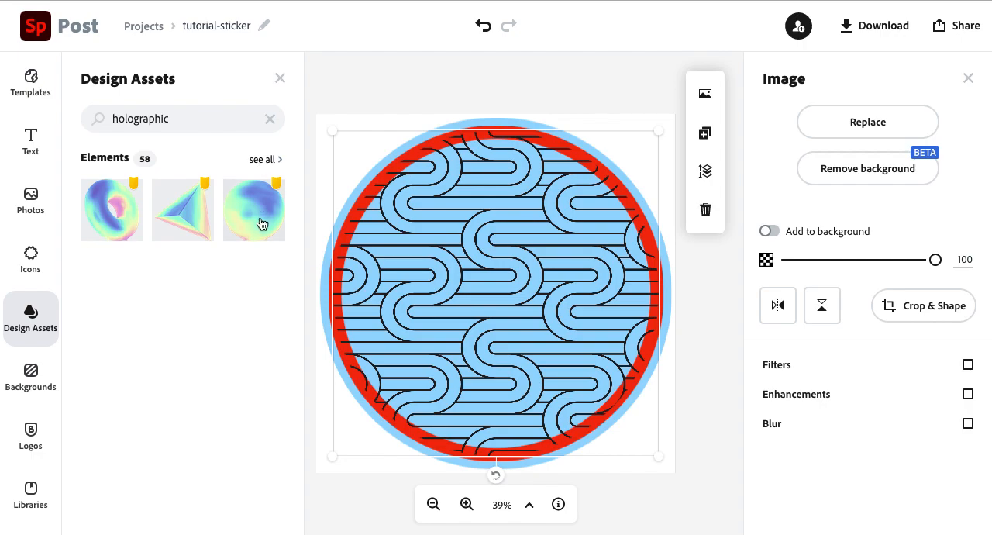
pyautogui.moveTo(248, 204)
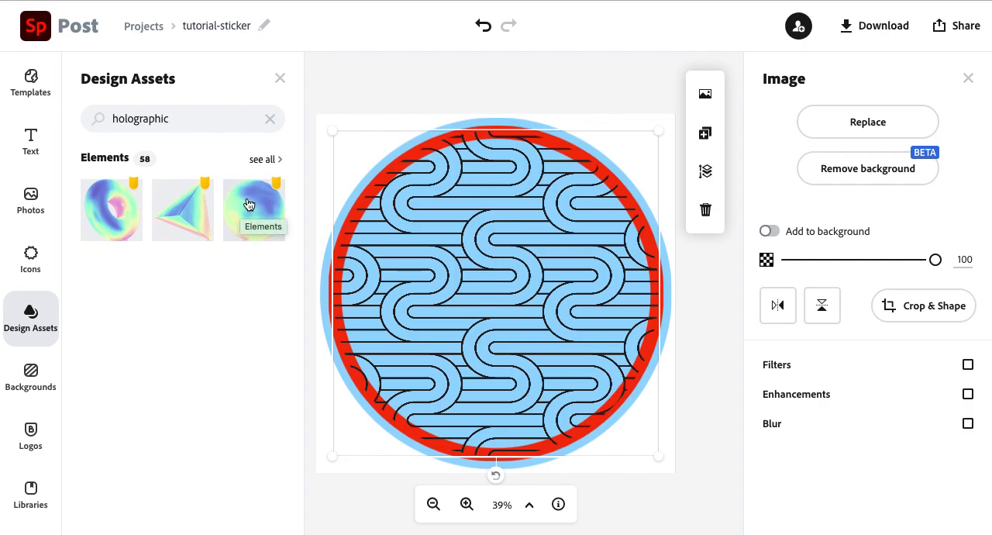
pyautogui.moveTo(258, 294)
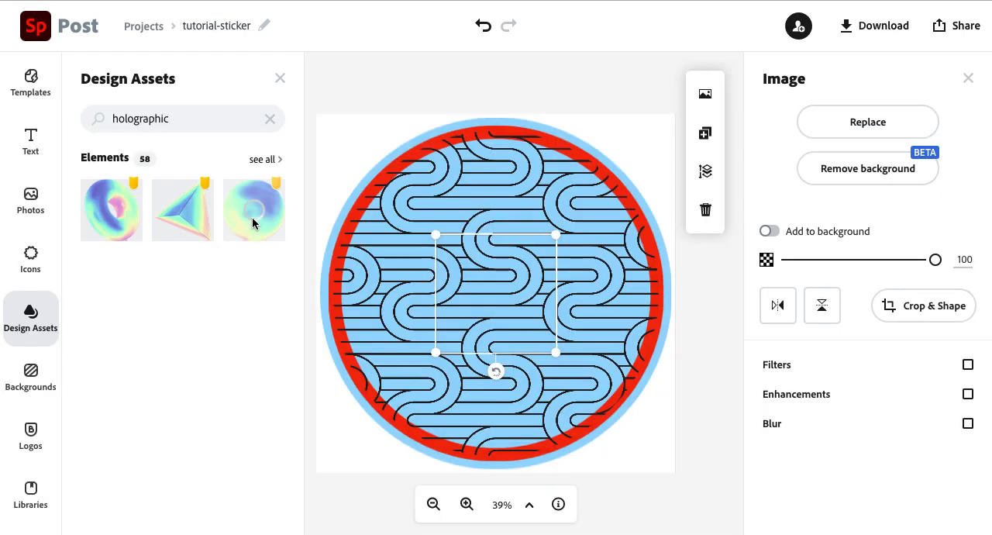
pyautogui.click(254, 209)
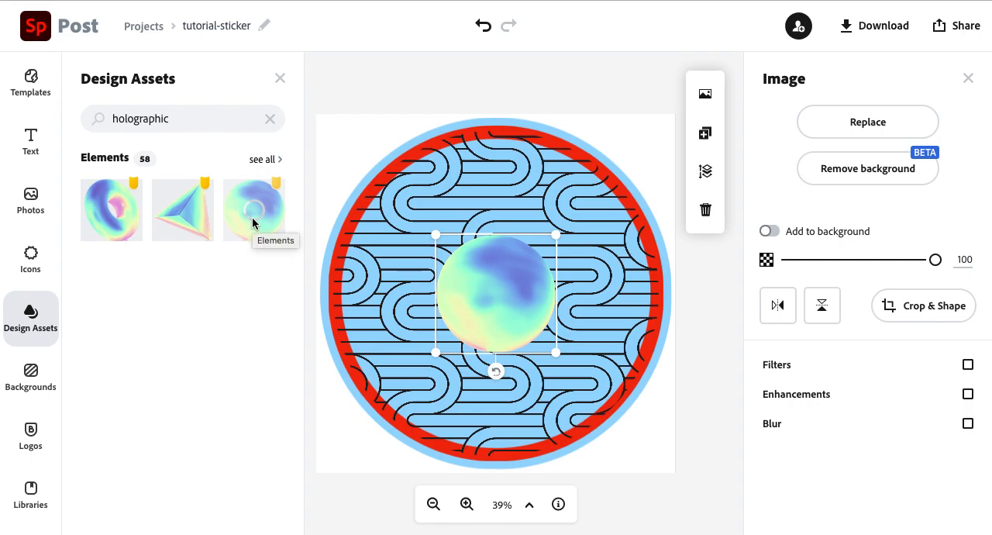
pyautogui.moveTo(434, 254)
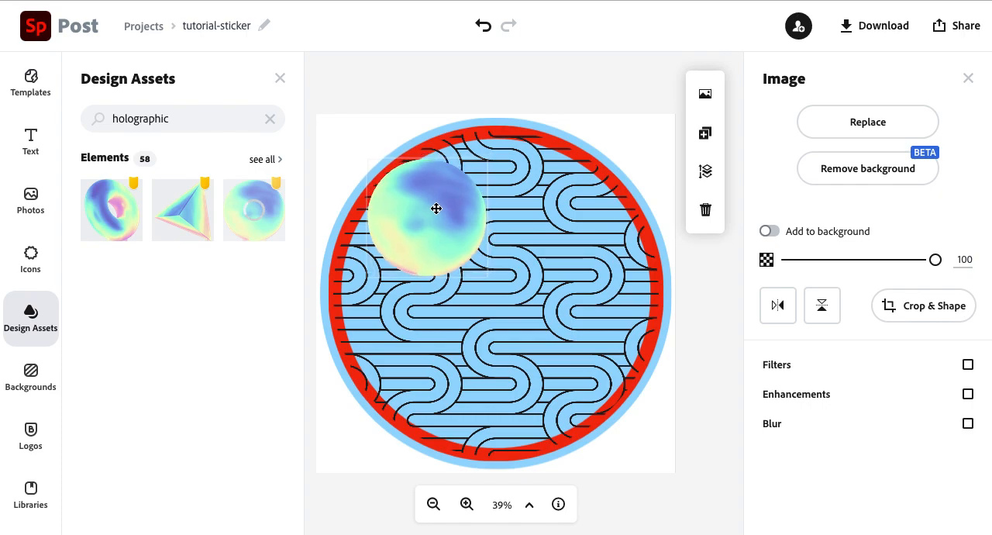
# Move and enlarge the holographic blob so it covers the wavy-line circle
pyautogui.moveTo(437, 208); pyautogui.dragTo(601, 400)
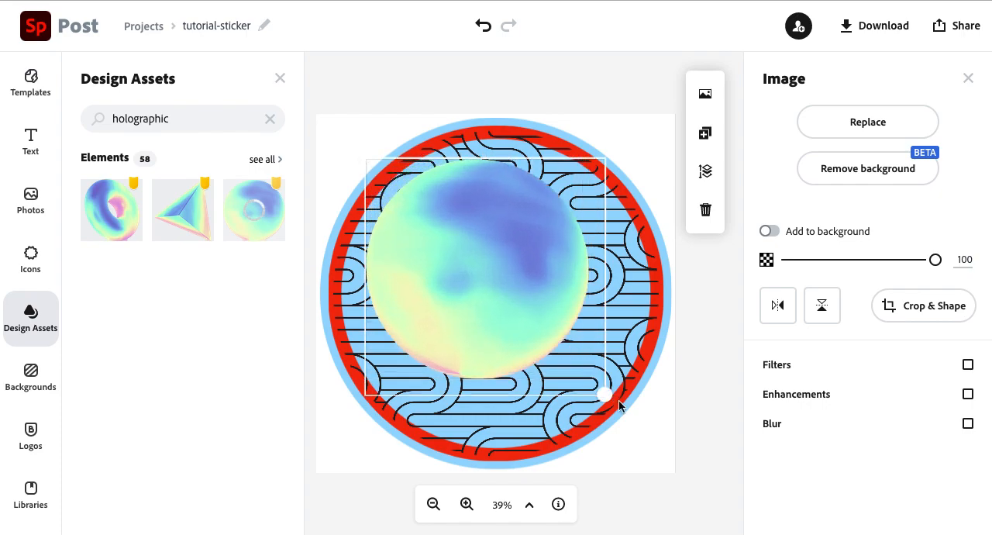
pyautogui.moveTo(602, 397); pyautogui.dragTo(654, 441)
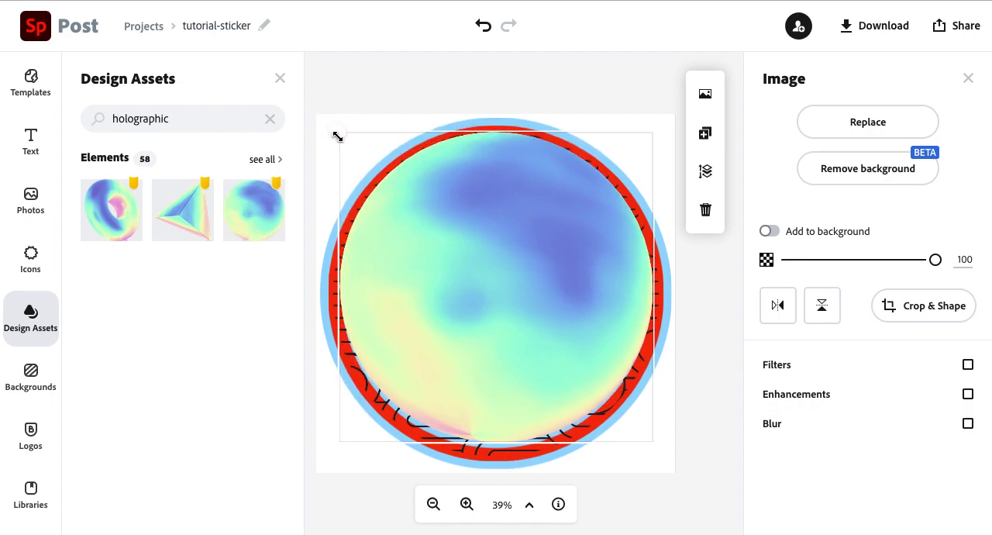
pyautogui.moveTo(654, 448)
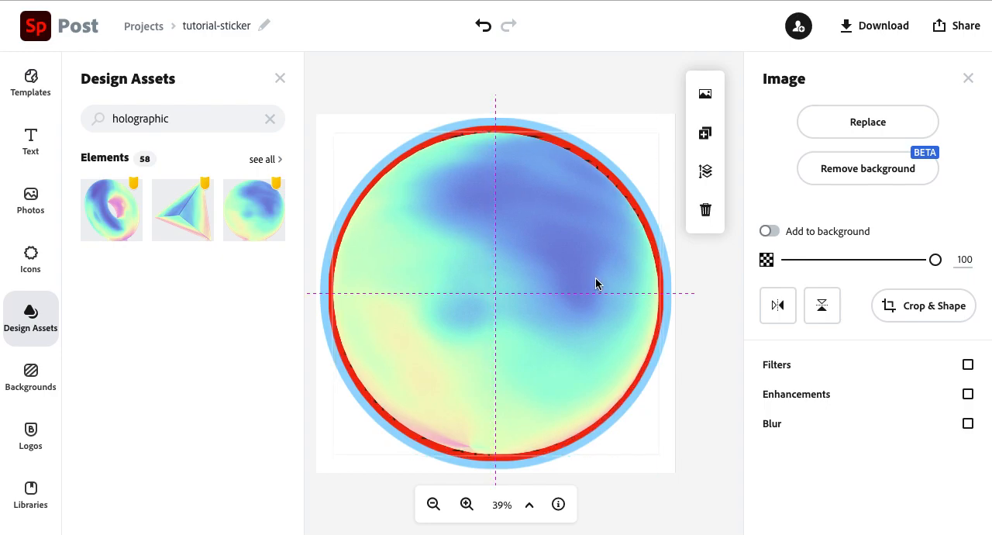
pyautogui.moveTo(703, 171)
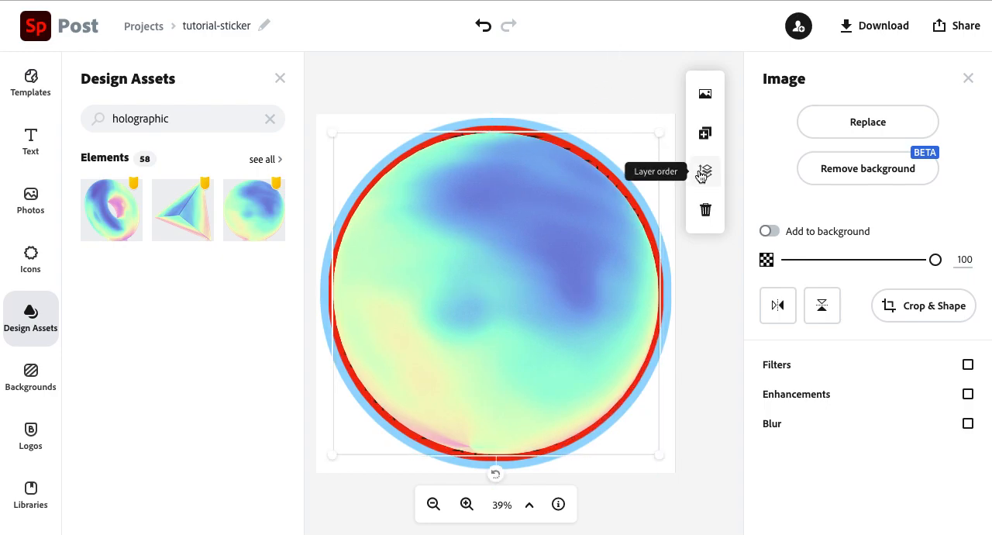
pyautogui.moveTo(921, 260)
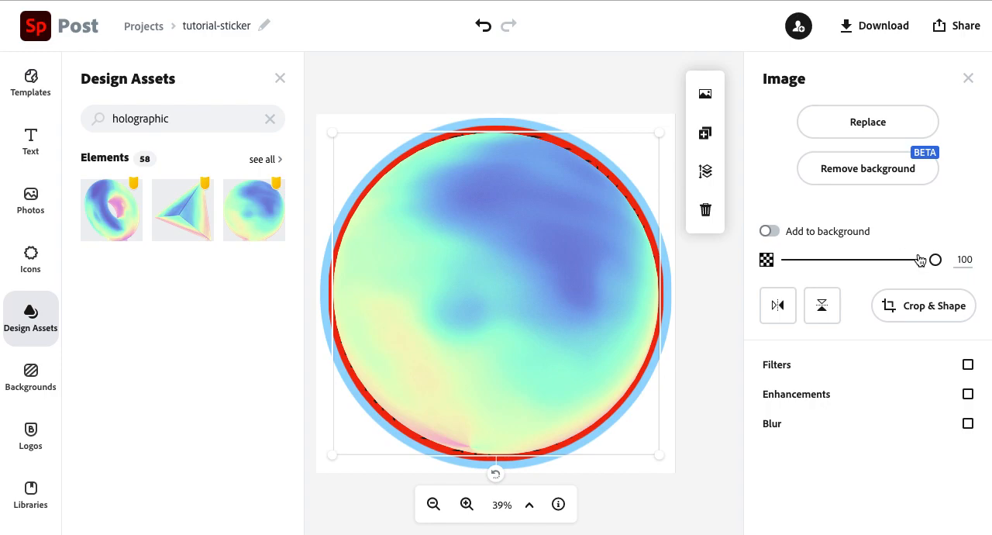
# Lower the holographic overlay's opacity from 100 to 50
pyautogui.moveTo(936, 260); pyautogui.dragTo(919, 261)
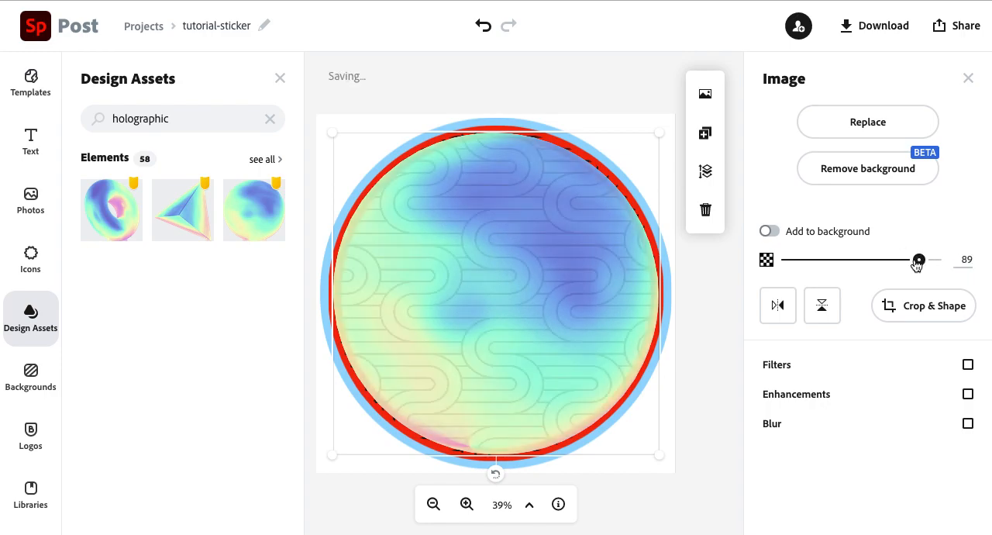
pyautogui.moveTo(918, 261); pyautogui.dragTo(862, 260)
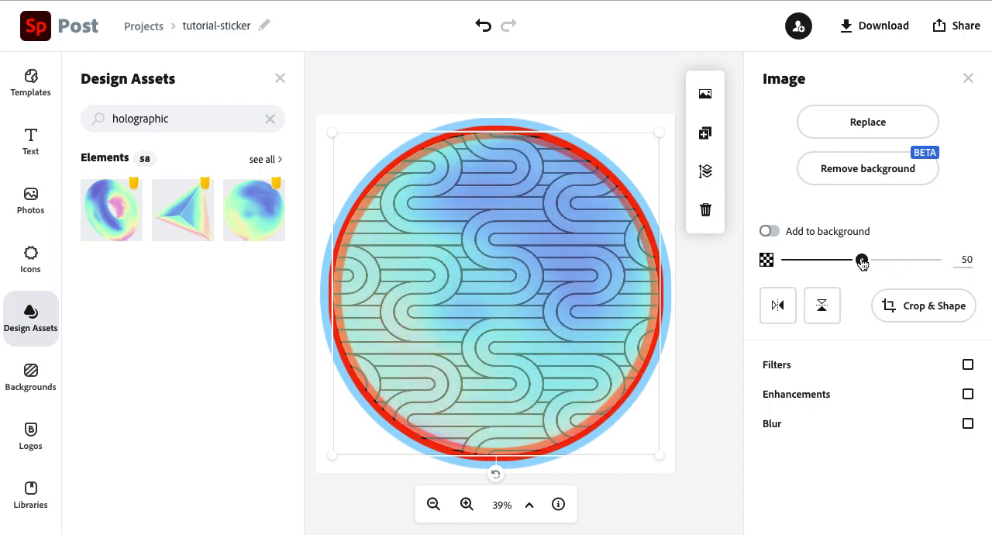
pyautogui.moveTo(862, 261); pyautogui.dragTo(856, 260)
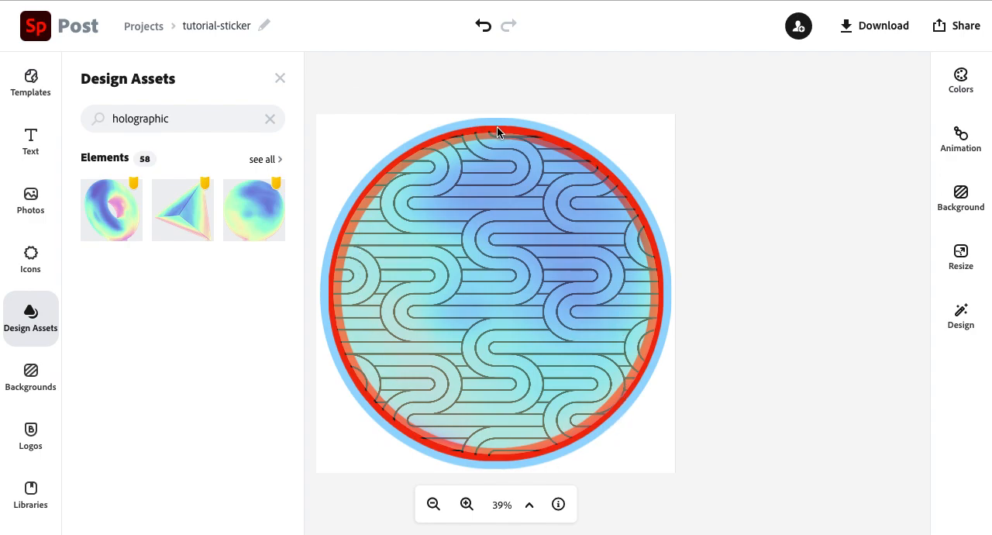
# Bring the red ring to the front of the layer order and close the asset search
pyautogui.click(496, 293)
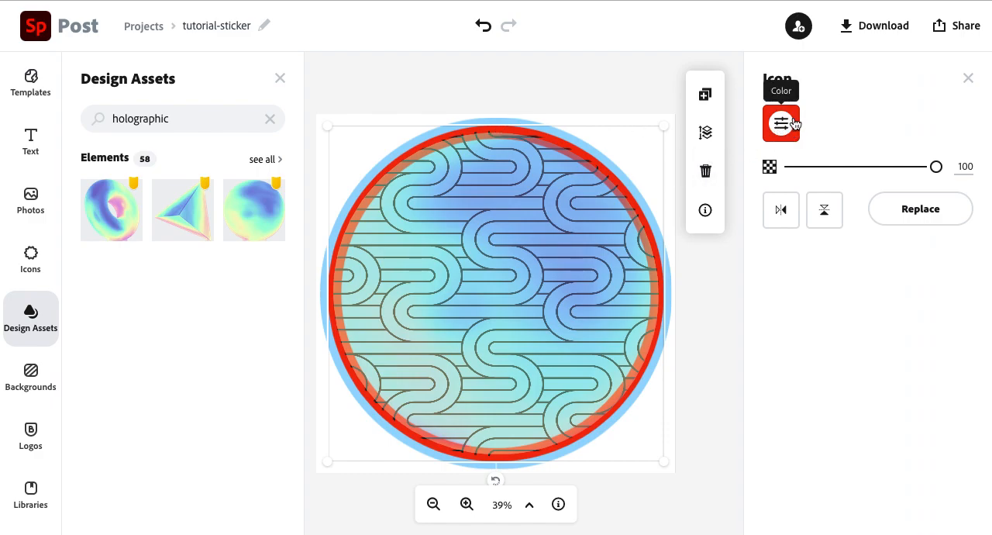
pyautogui.moveTo(704, 132)
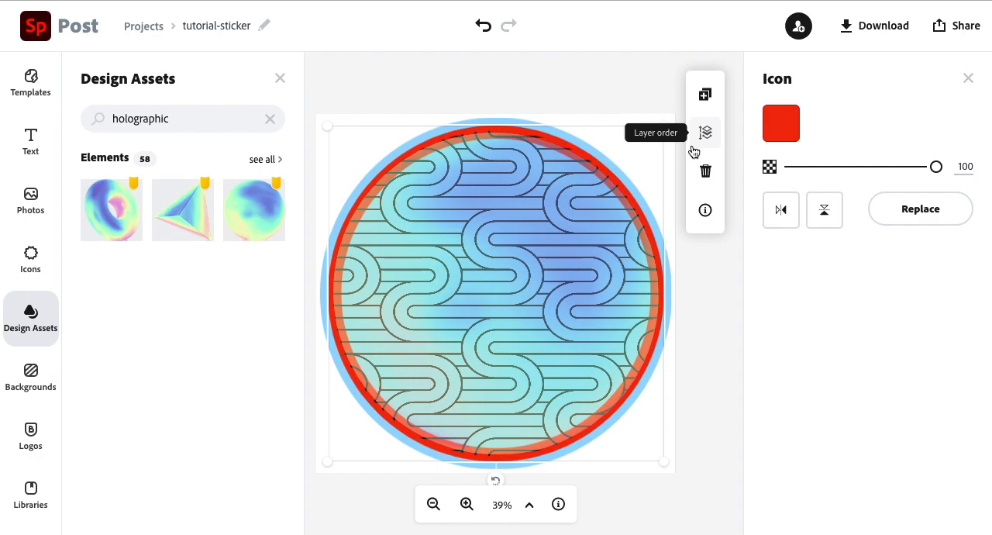
pyautogui.moveTo(705, 134)
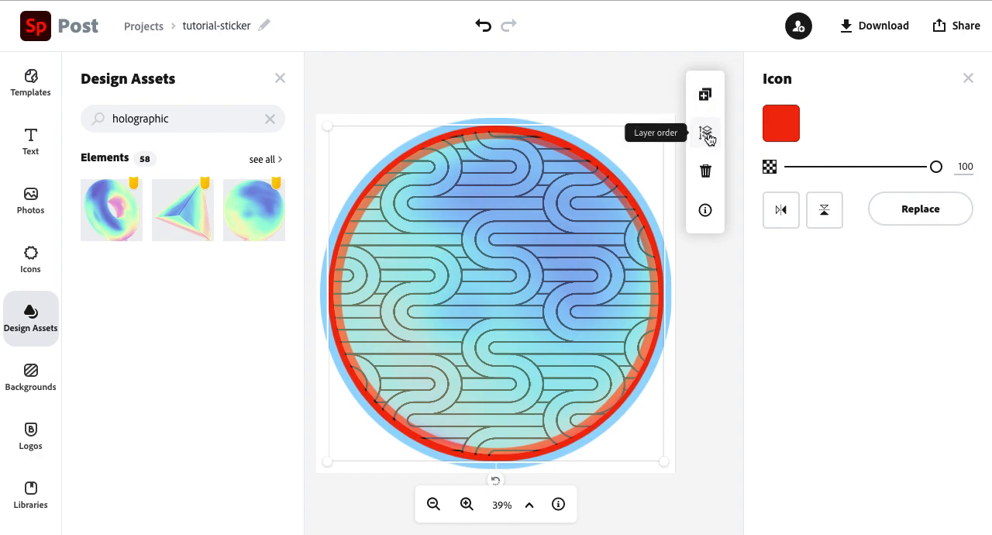
pyautogui.click(705, 133)
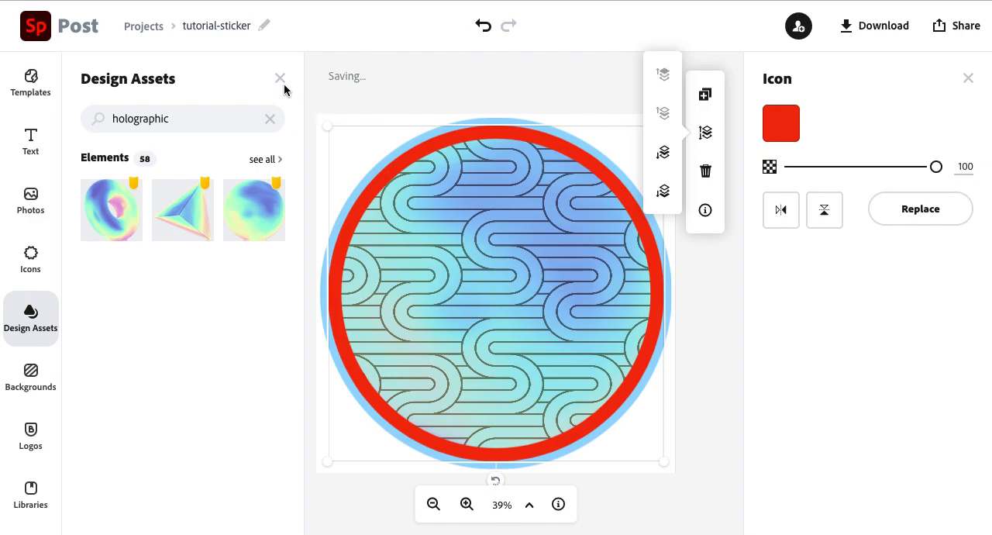
pyautogui.click(279, 77)
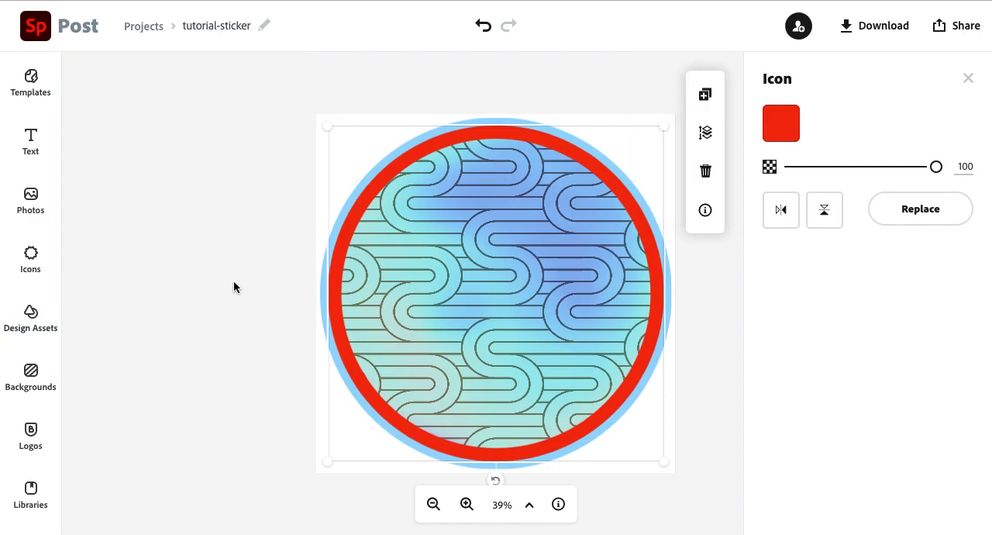
pyautogui.click(961, 318)
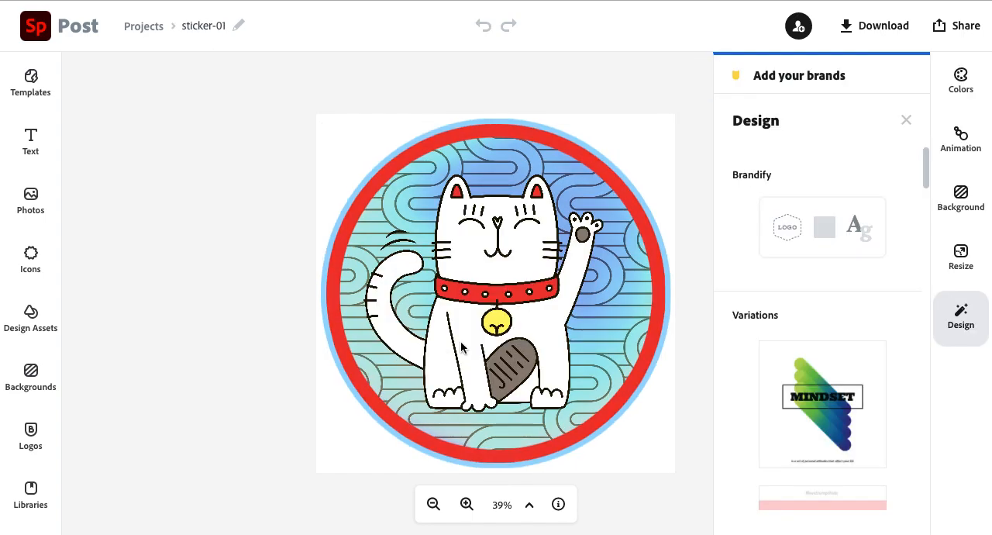
pyautogui.moveTo(508, 288)
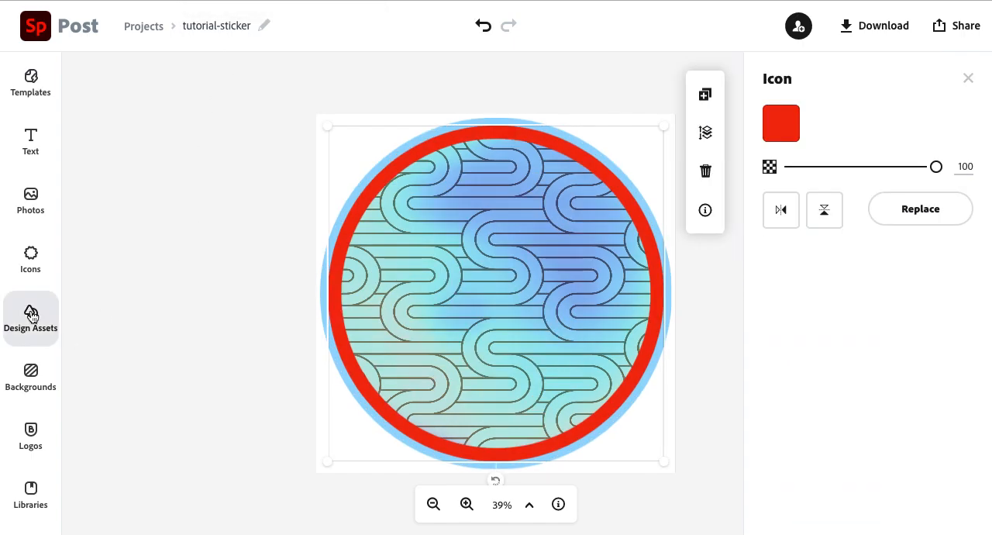
# Search the Design Assets library for "cat" to find the lucky cat illustration
pyautogui.click(31, 318)
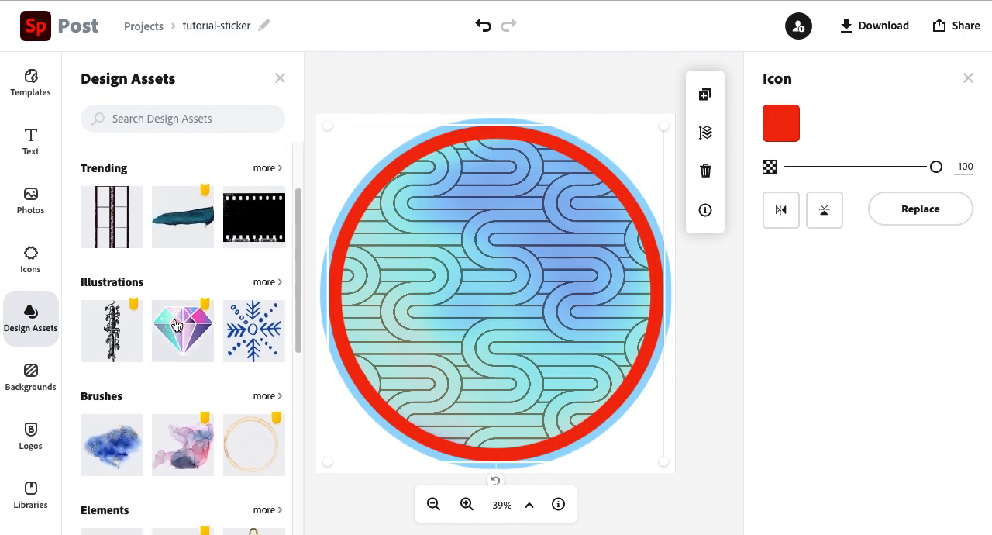
pyautogui.scroll(-3)
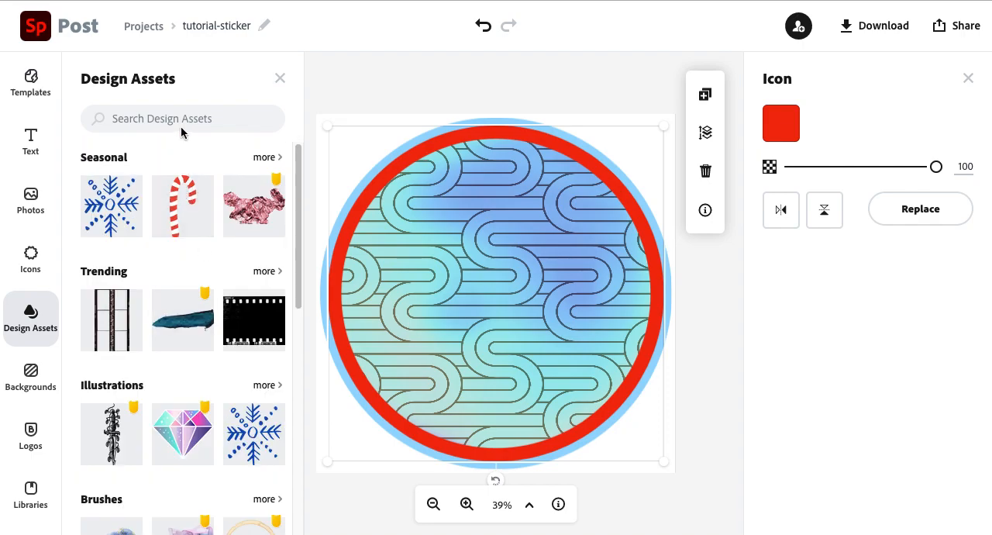
pyautogui.click(183, 118)
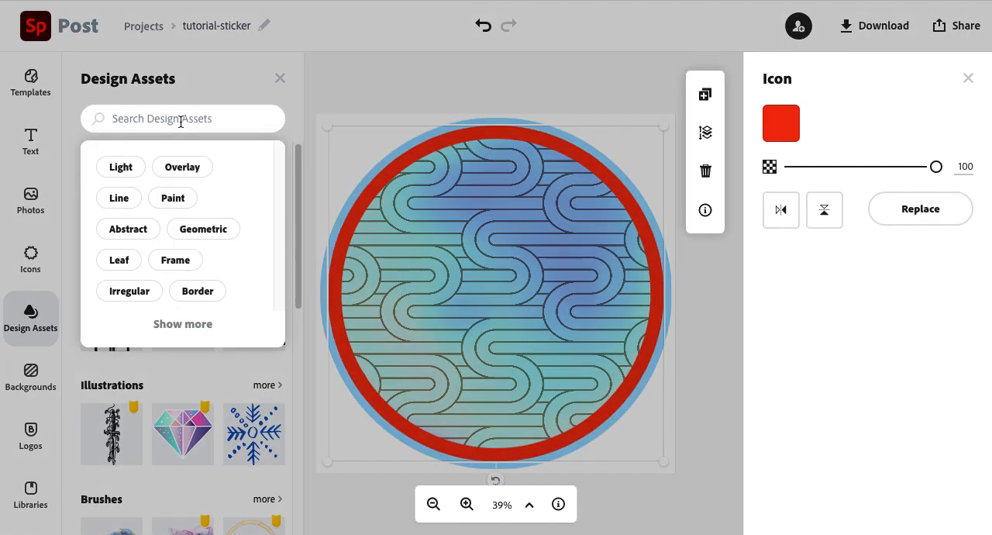
pyautogui.write('cat')
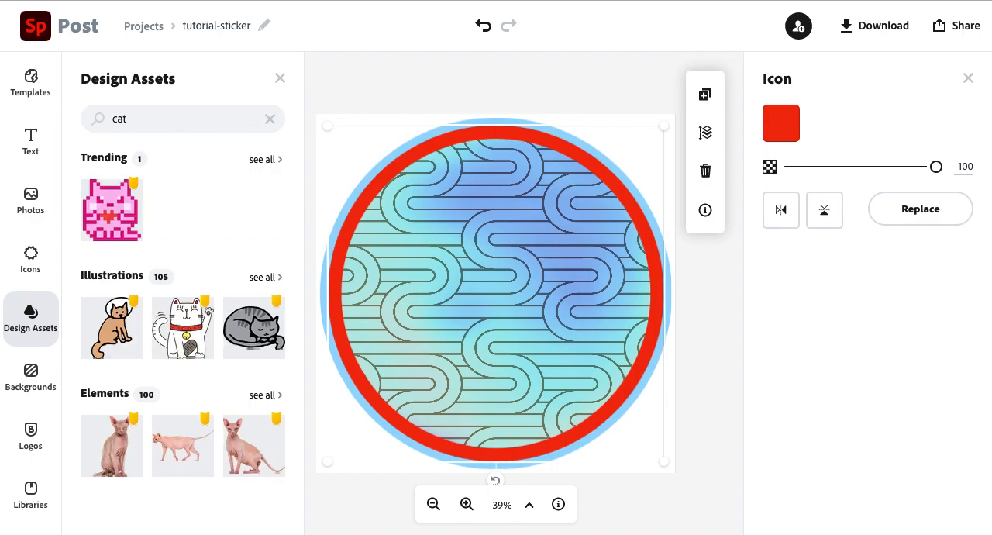
pyautogui.moveTo(208, 233)
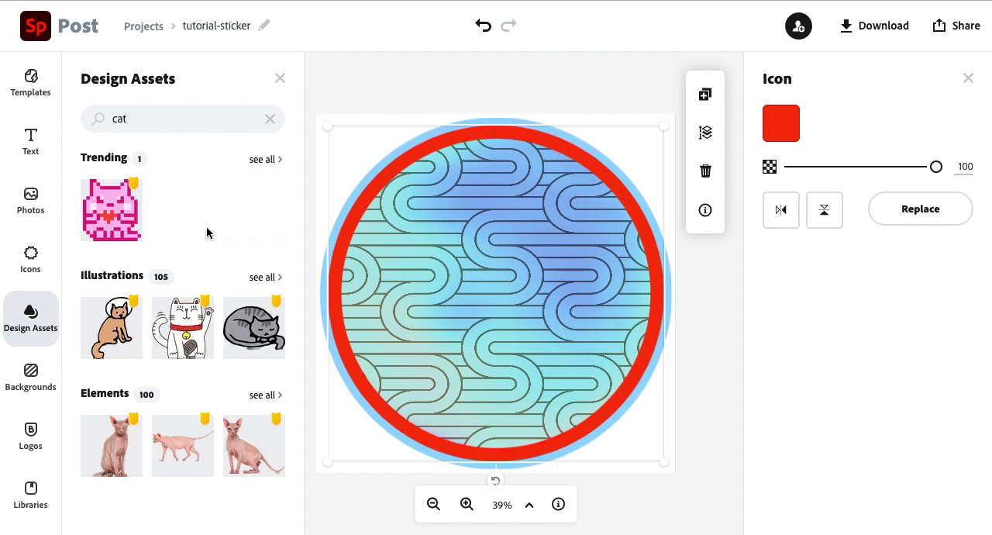
pyautogui.moveTo(190, 328)
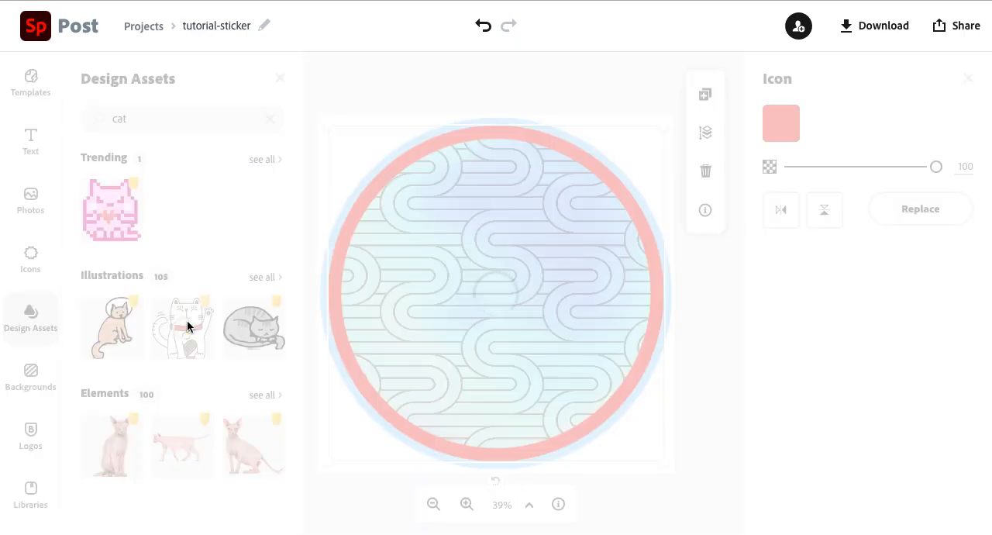
pyautogui.moveTo(281, 80)
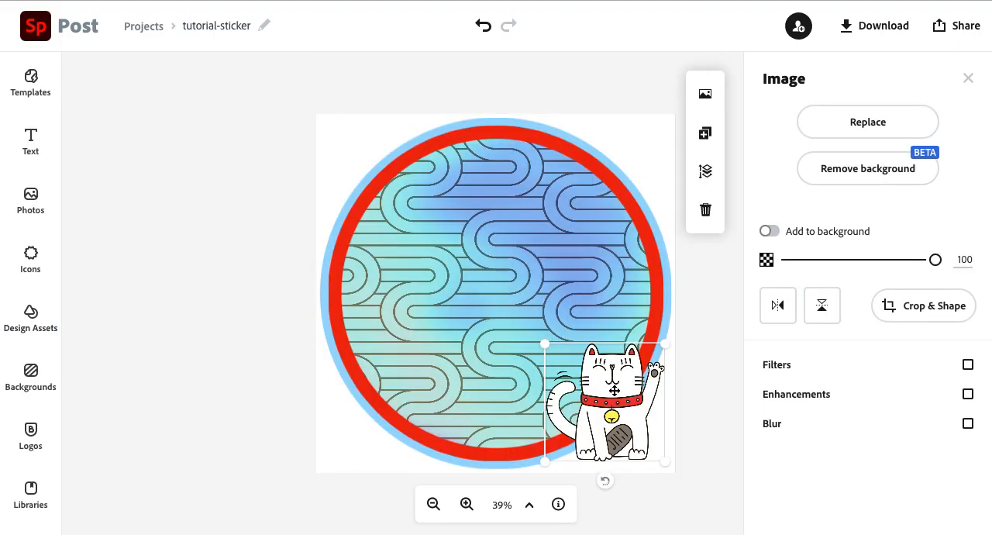
# Centre the lucky cat inside the red ring and enlarge it to fill most of the ring
pyautogui.moveTo(612, 403); pyautogui.dragTo(444, 245)
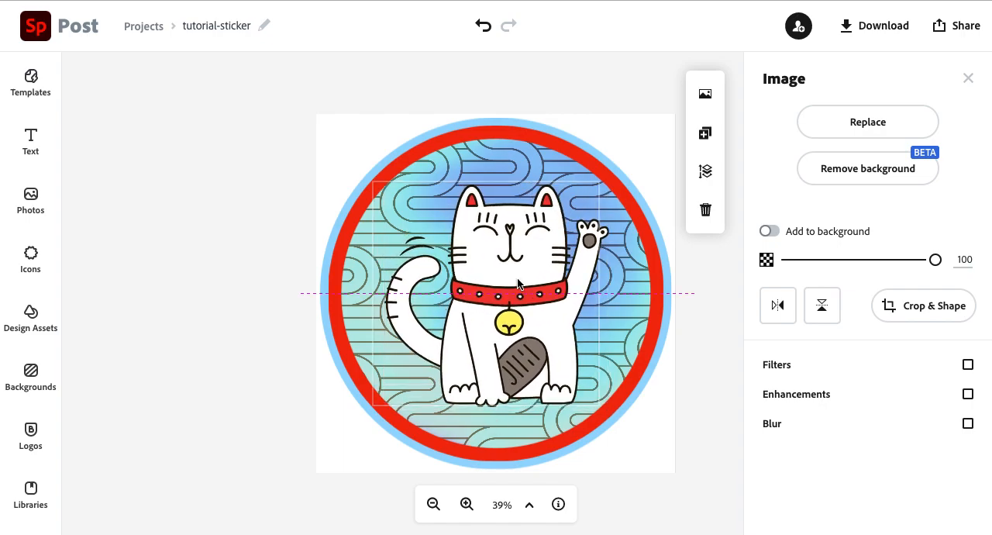
pyautogui.moveTo(512, 282); pyautogui.dragTo(489, 233)
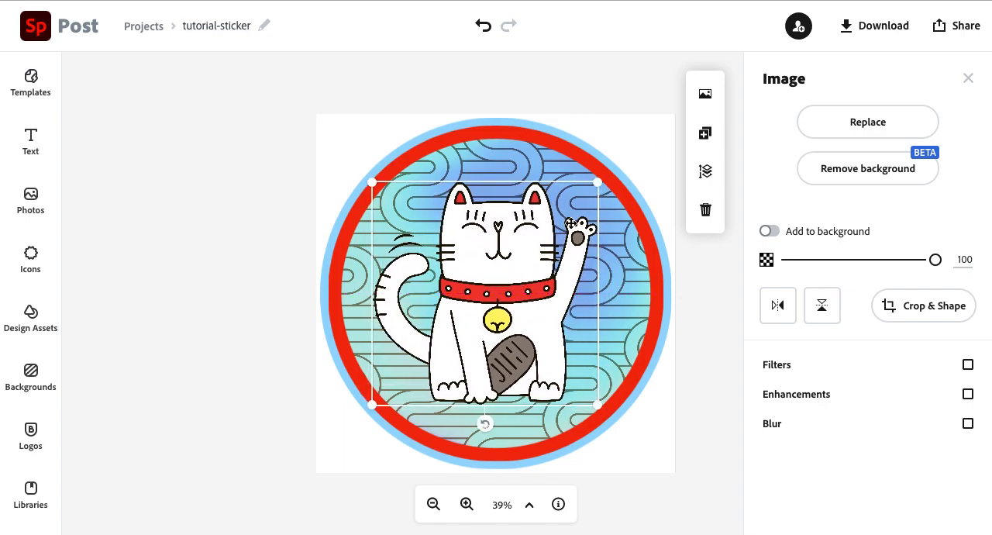